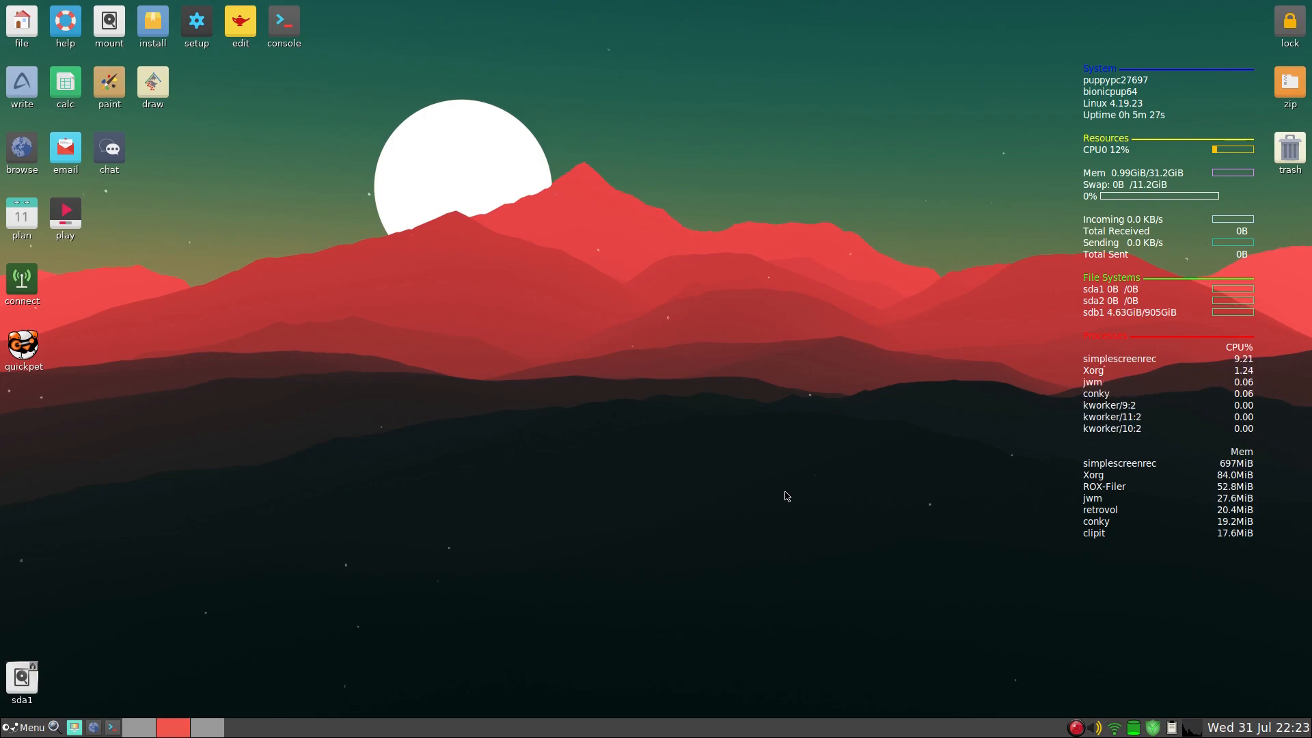
mouse_move(737, 396)
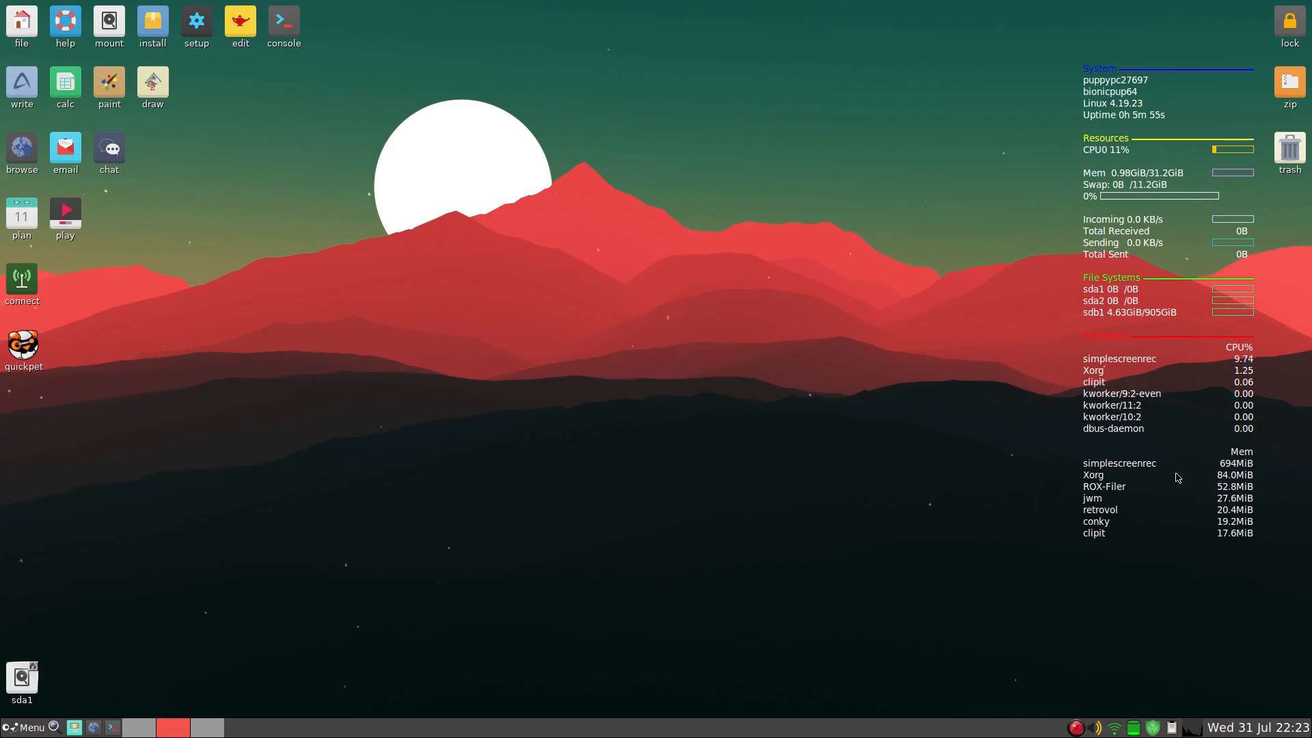
mouse_move(778, 484)
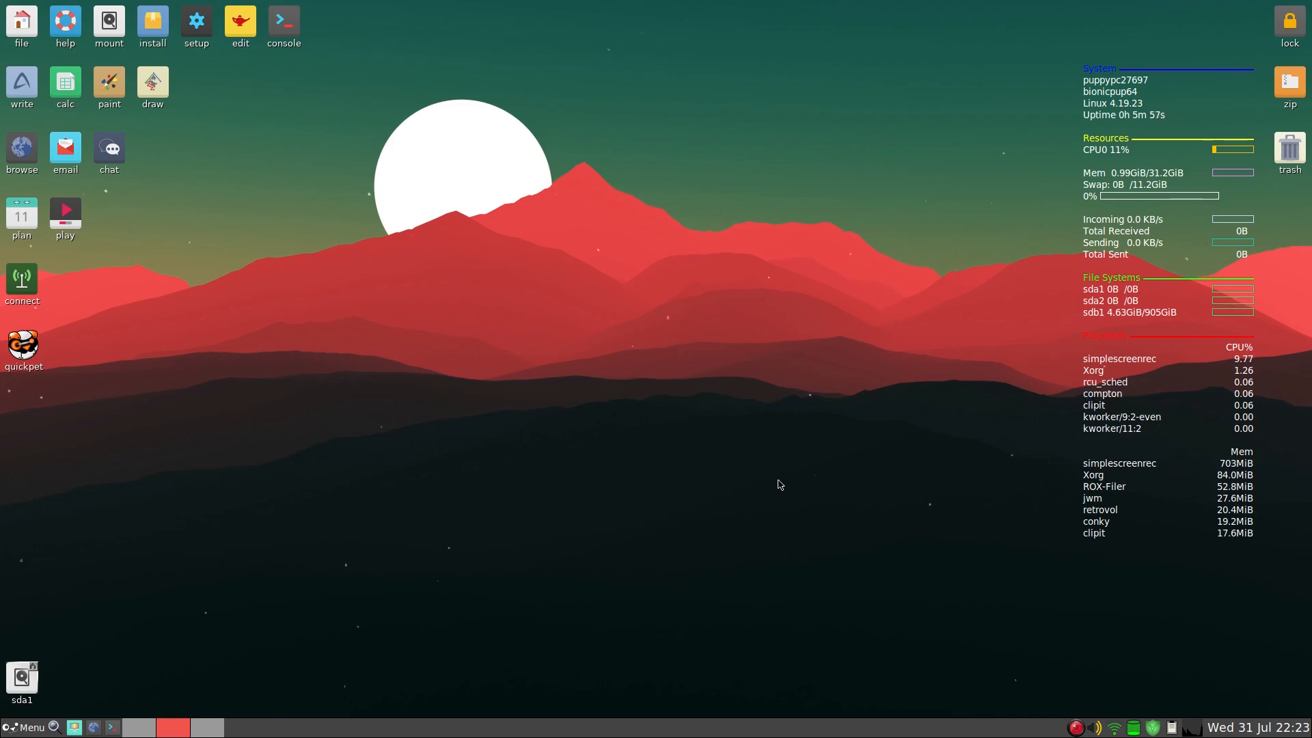
mouse_move(763, 479)
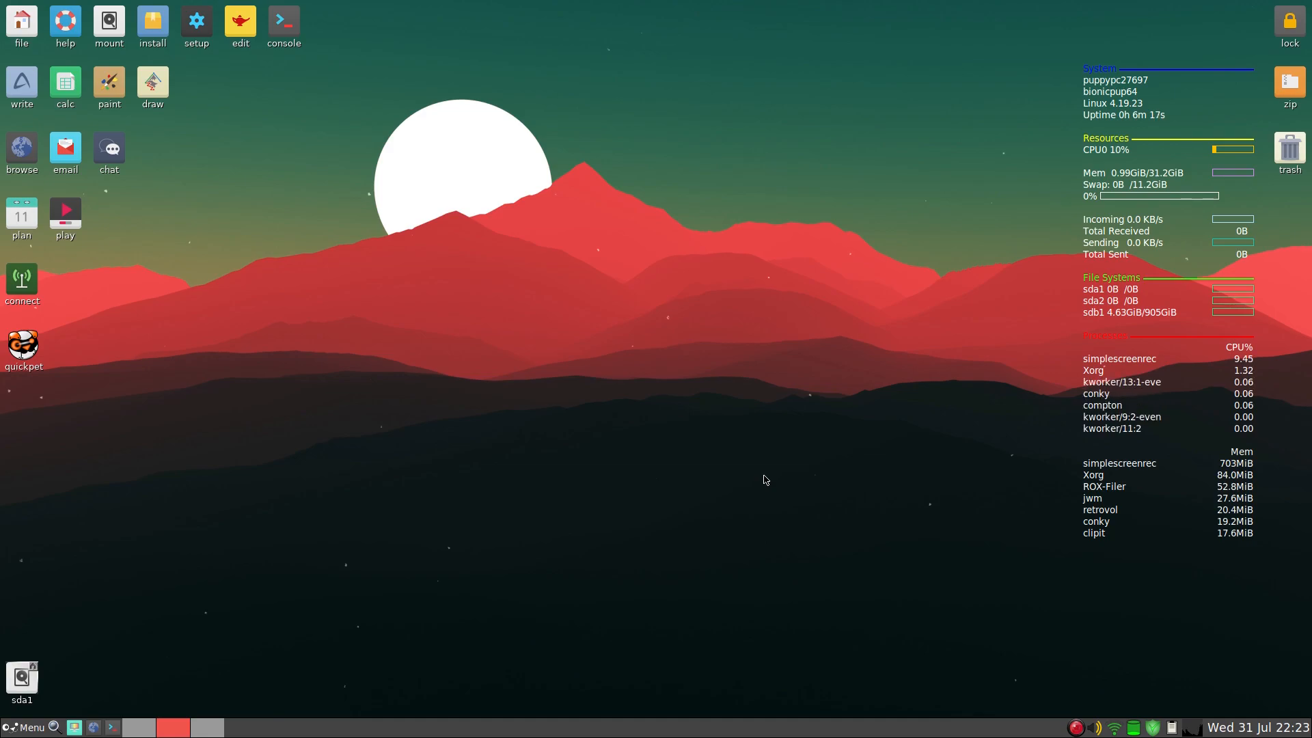
mouse_move(251, 611)
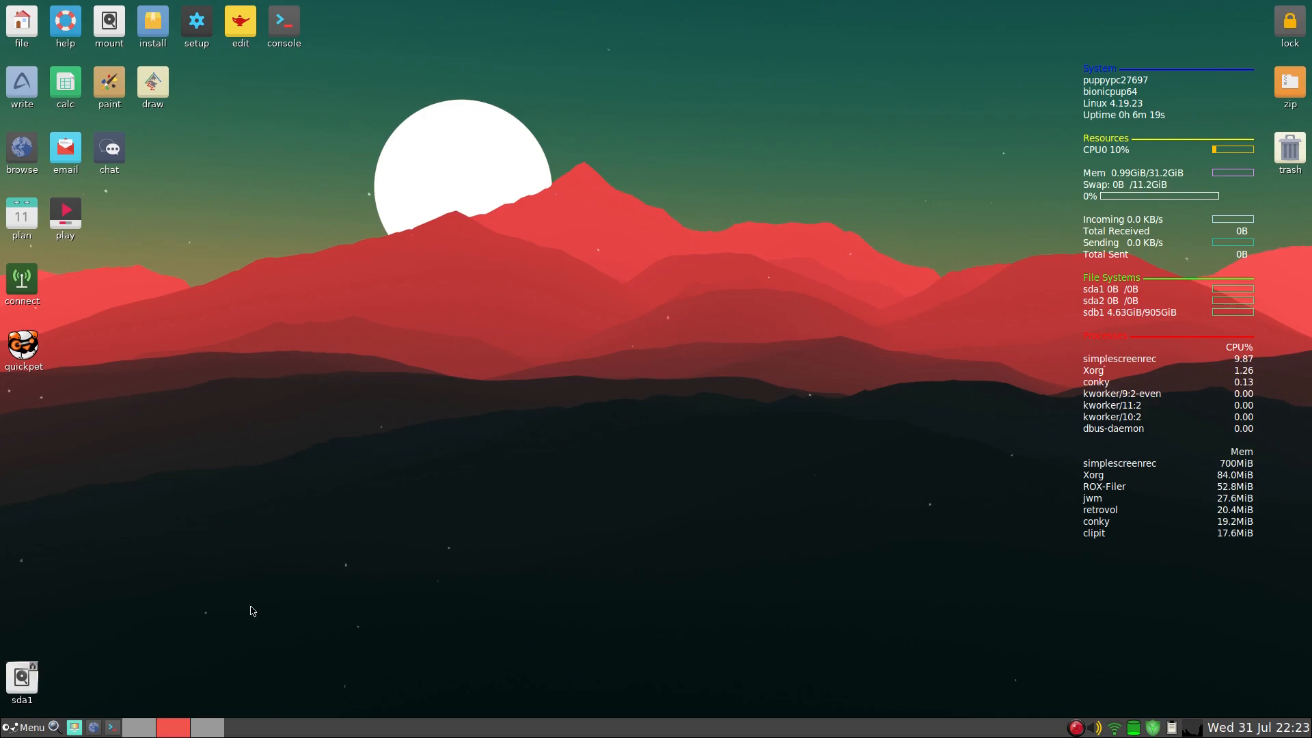
- Launch LibreOffice 6.2 from the menu, close its Start Center, then relaunch it
left_click(26, 727)
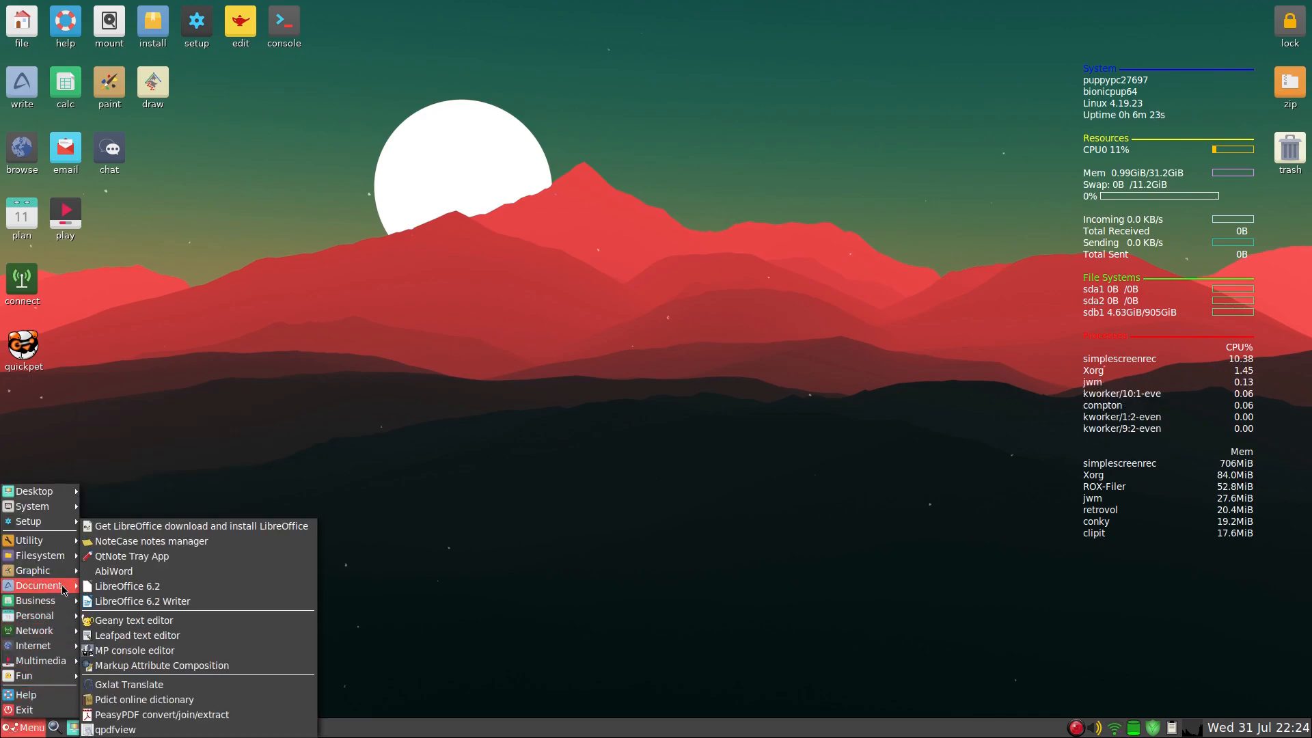
left_click(129, 586)
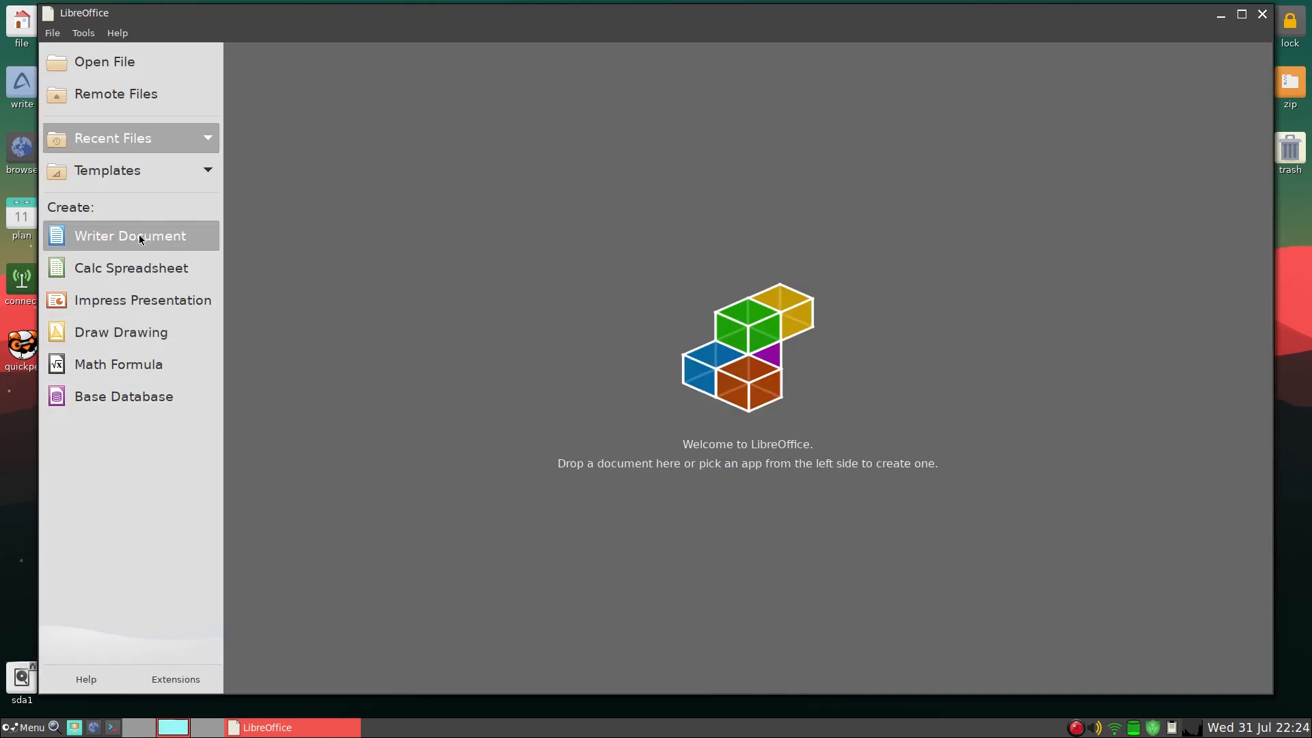
left_click(130, 235)
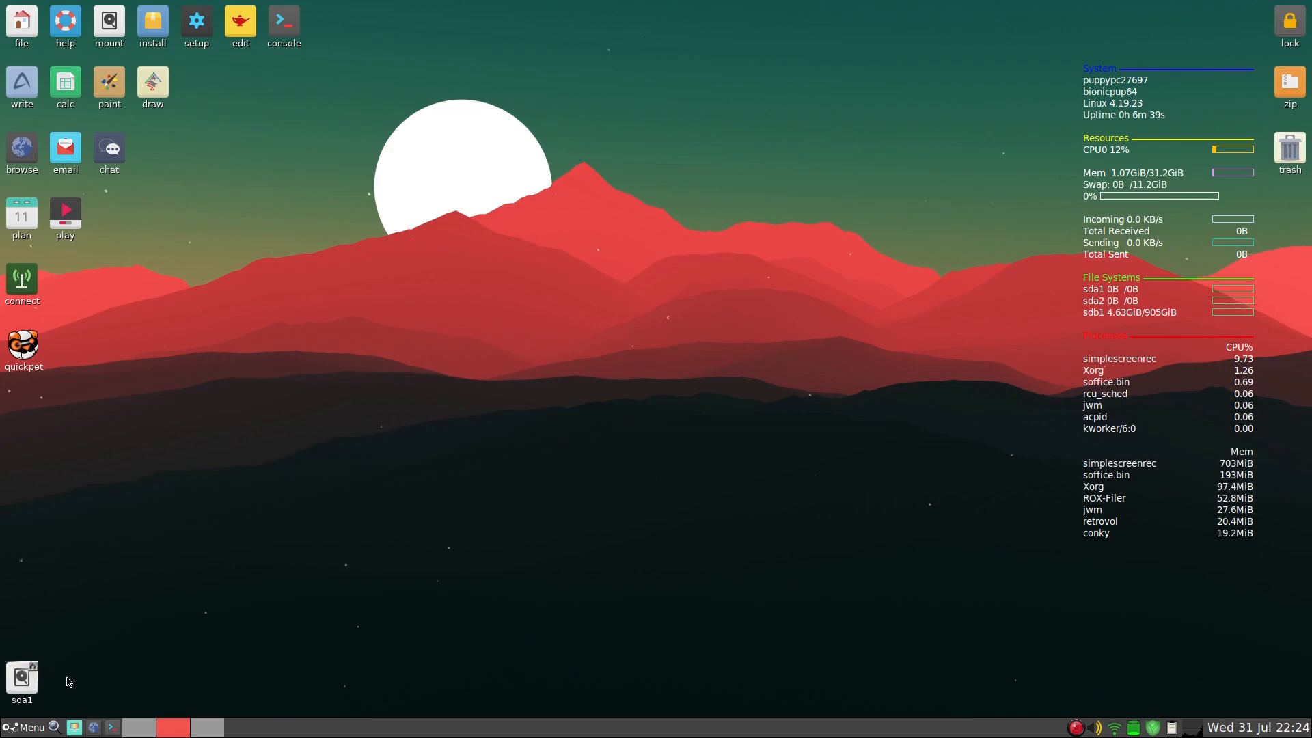
left_click(30, 726)
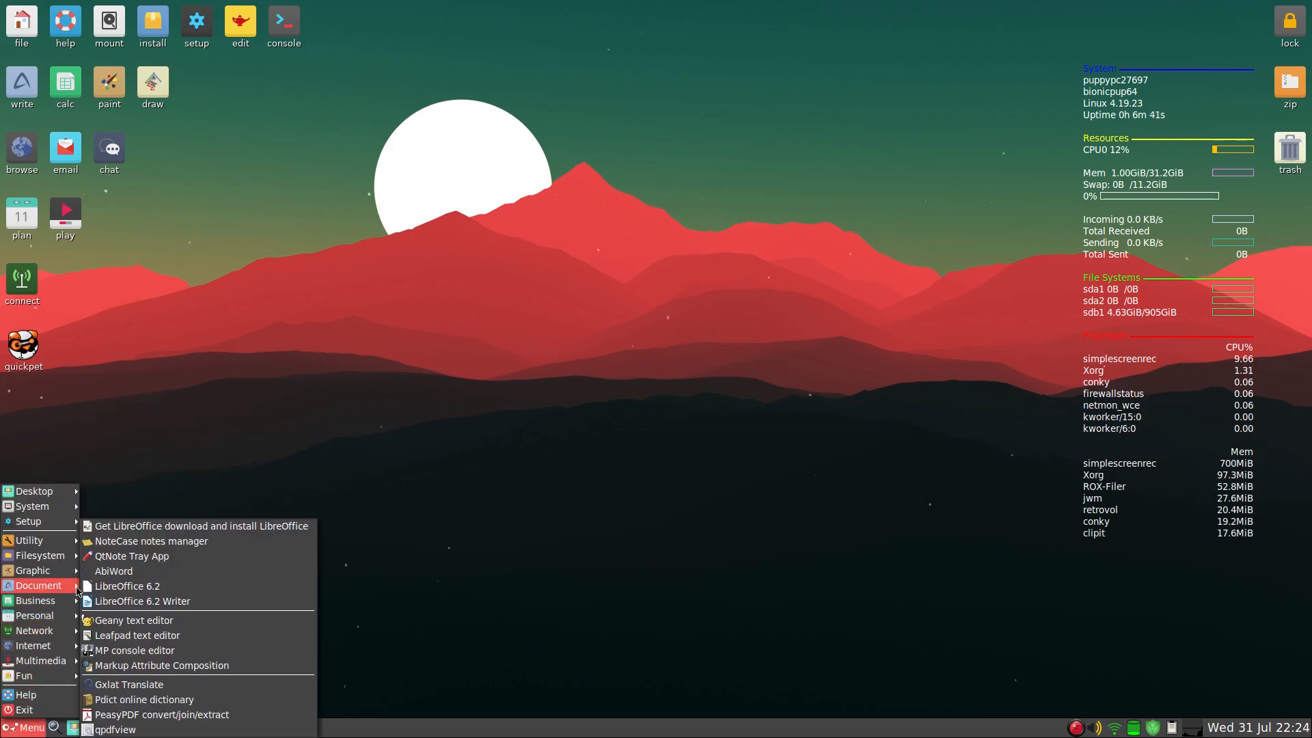
left_click(127, 586)
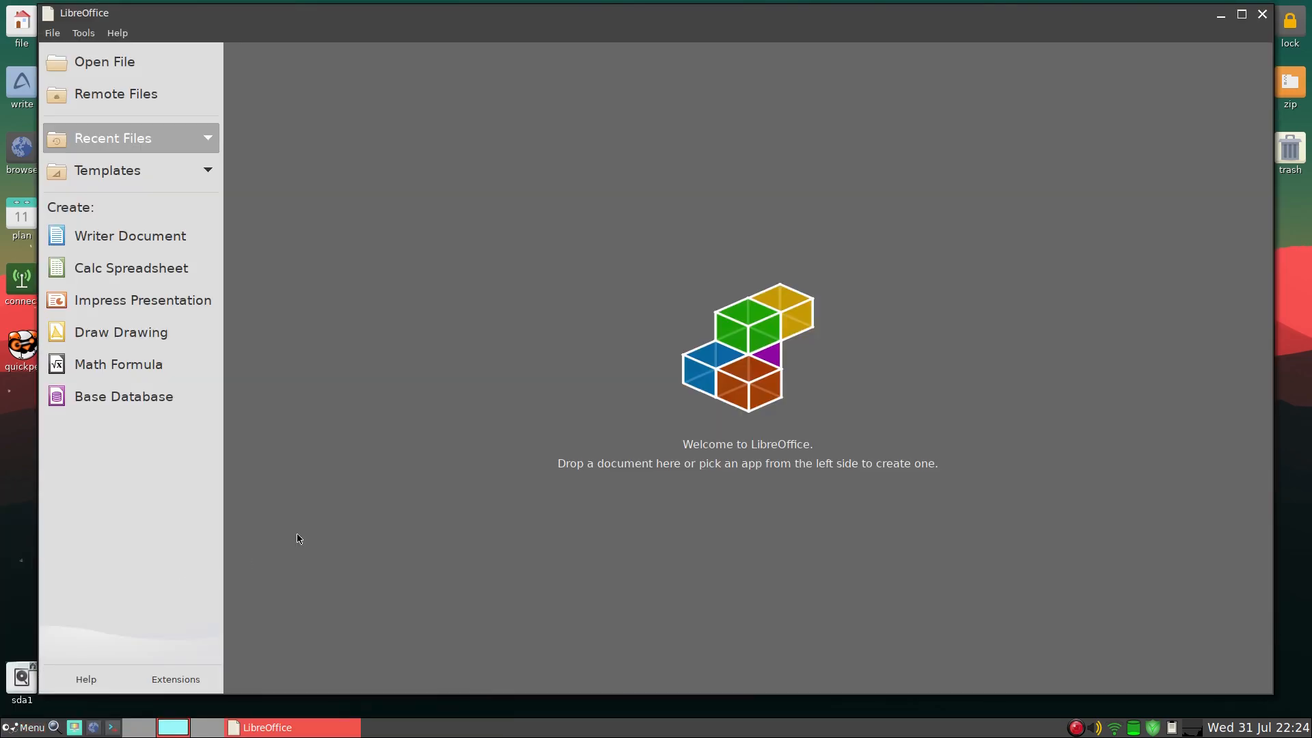
mouse_move(774, 409)
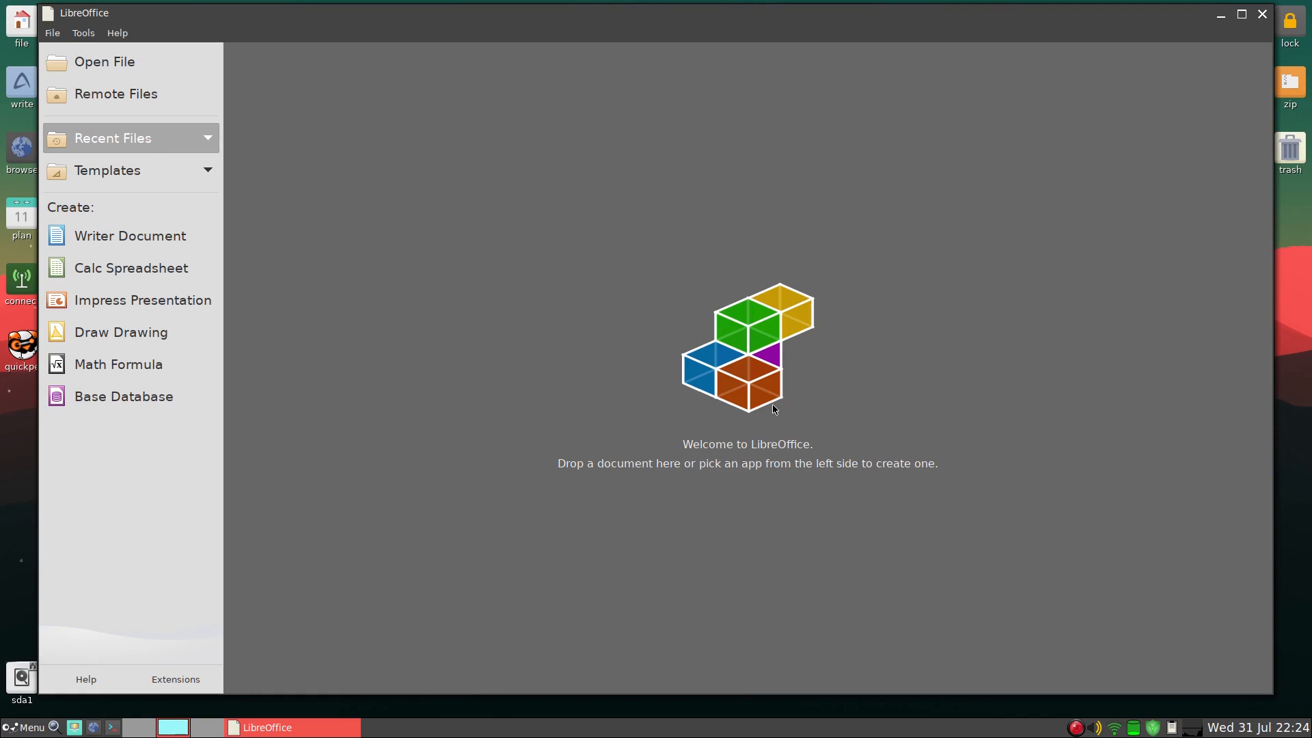
mouse_move(782, 389)
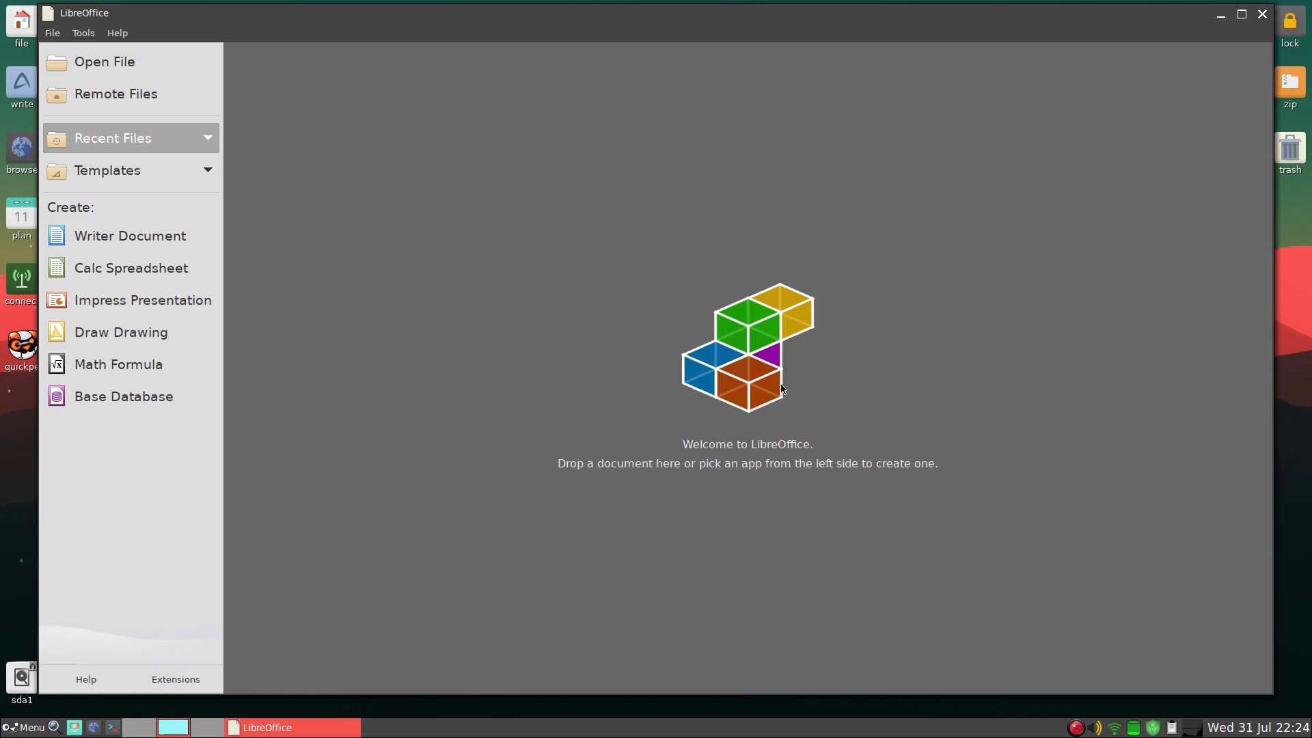
mouse_move(440, 143)
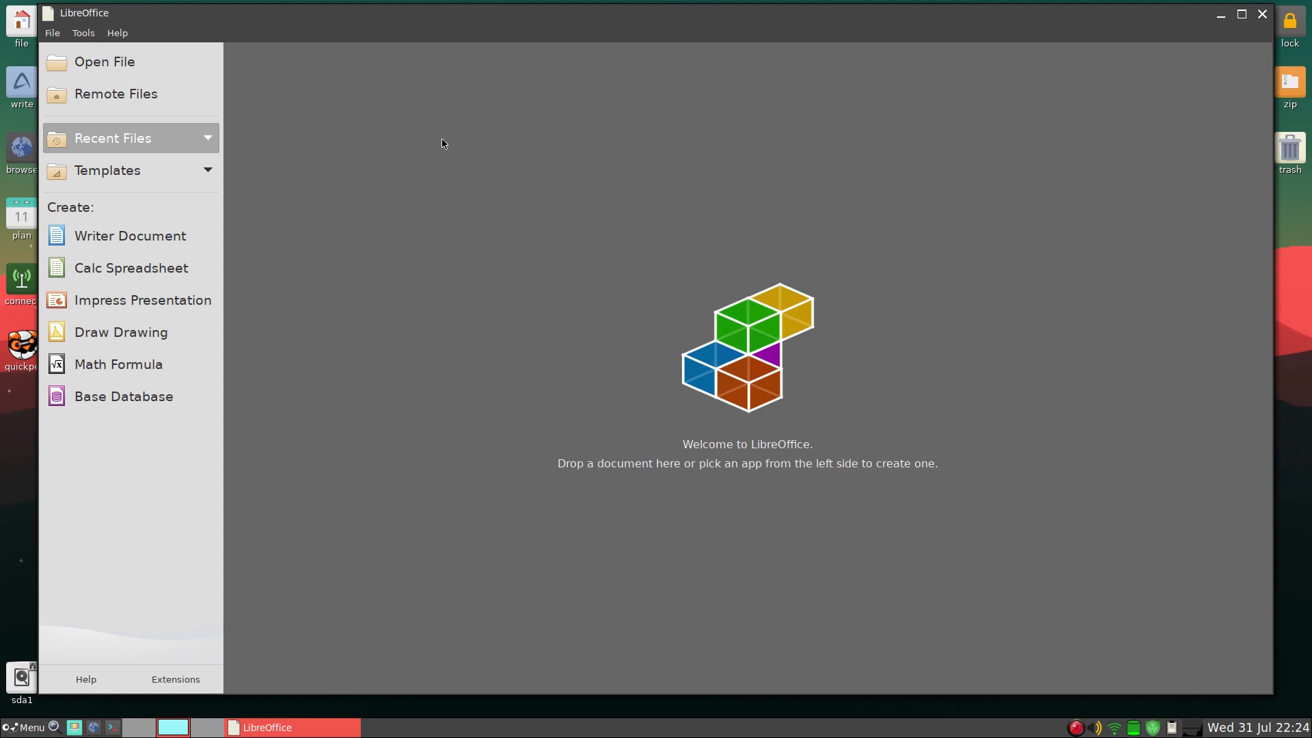
- Close the LibreOffice Start Center, leaving the bare Puppy Linux desktop
left_click(130, 236)
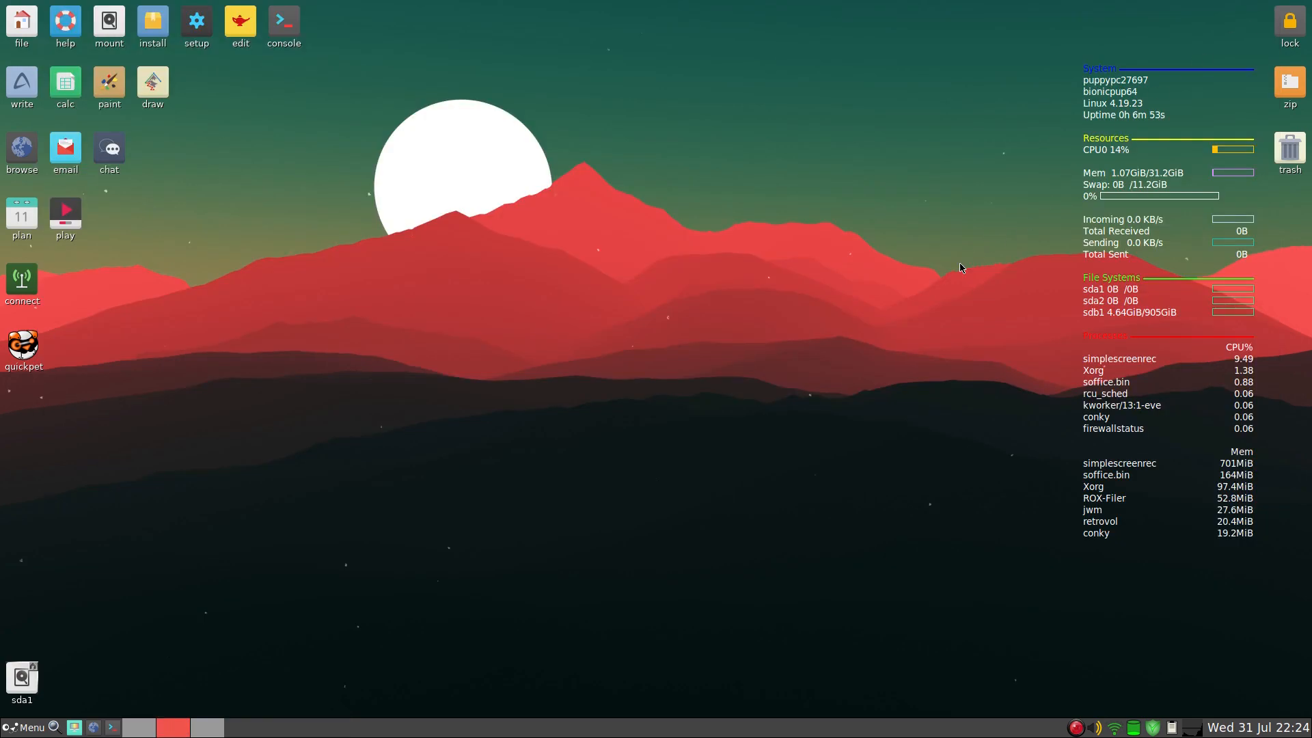
mouse_move(731, 335)
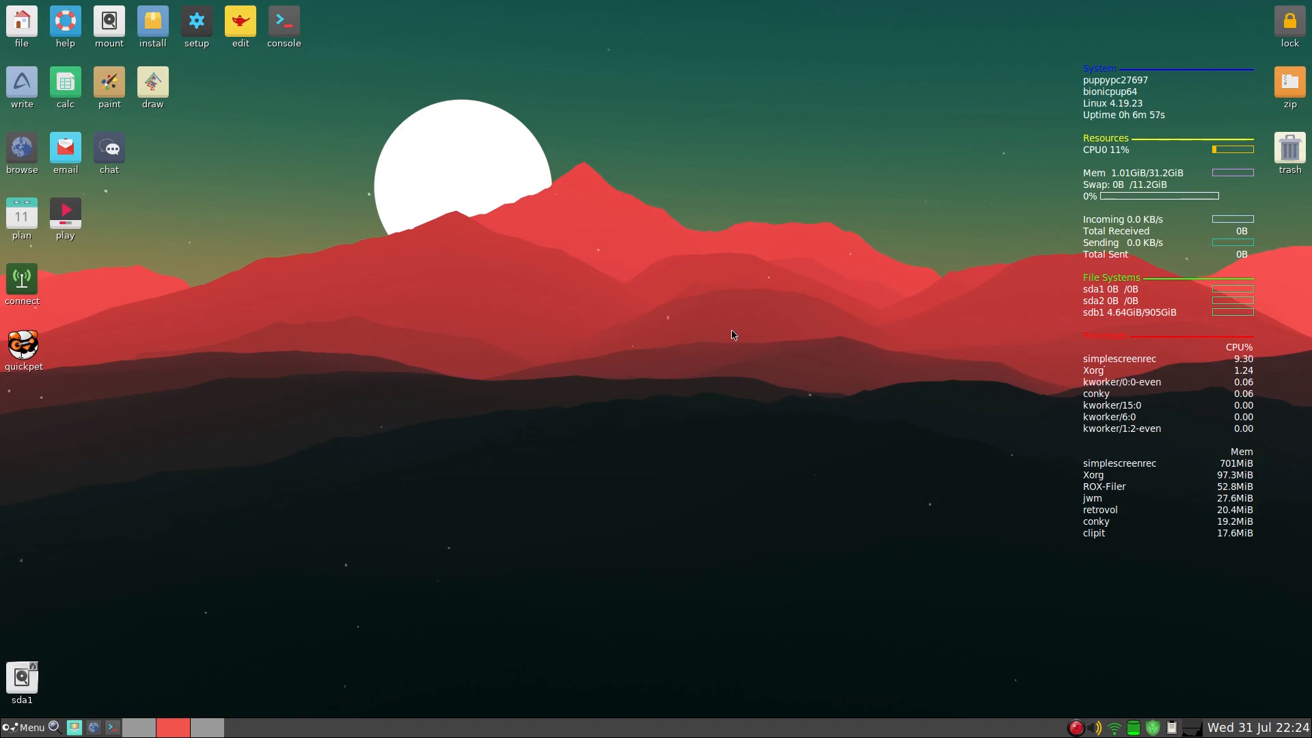
mouse_move(785, 433)
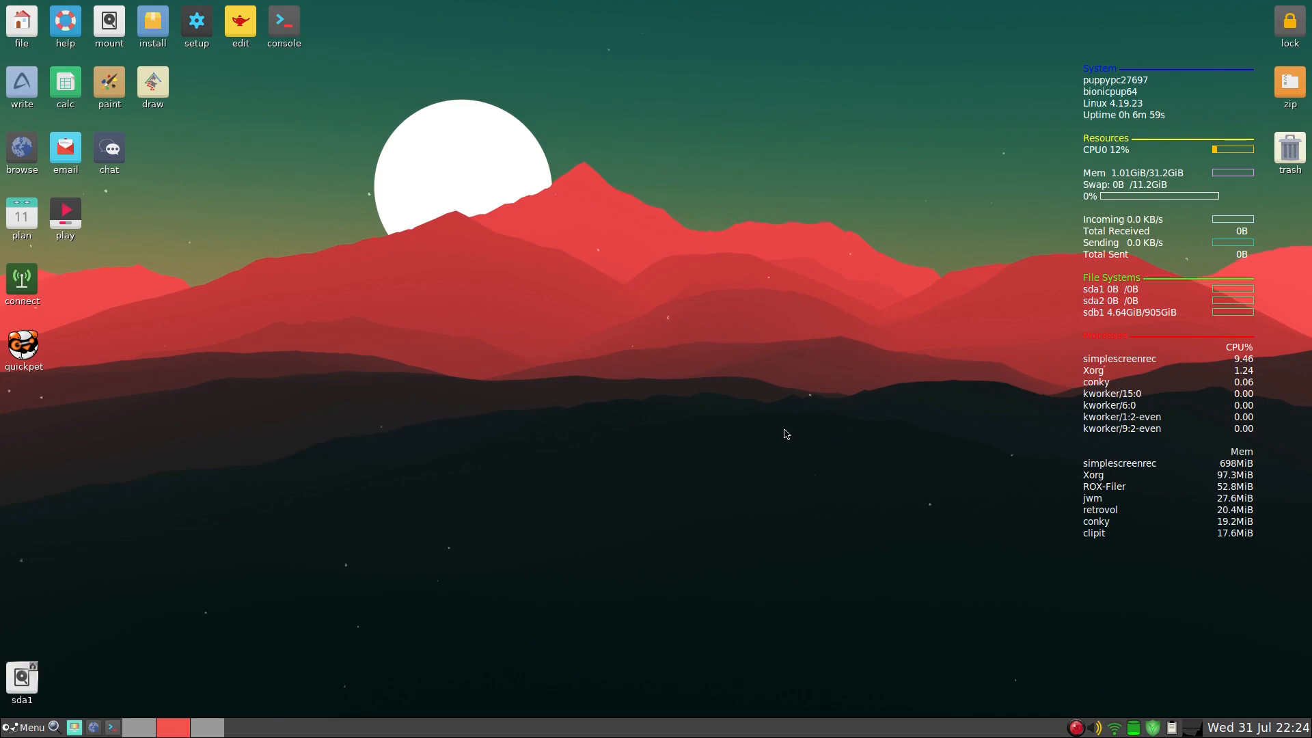
mouse_move(795, 394)
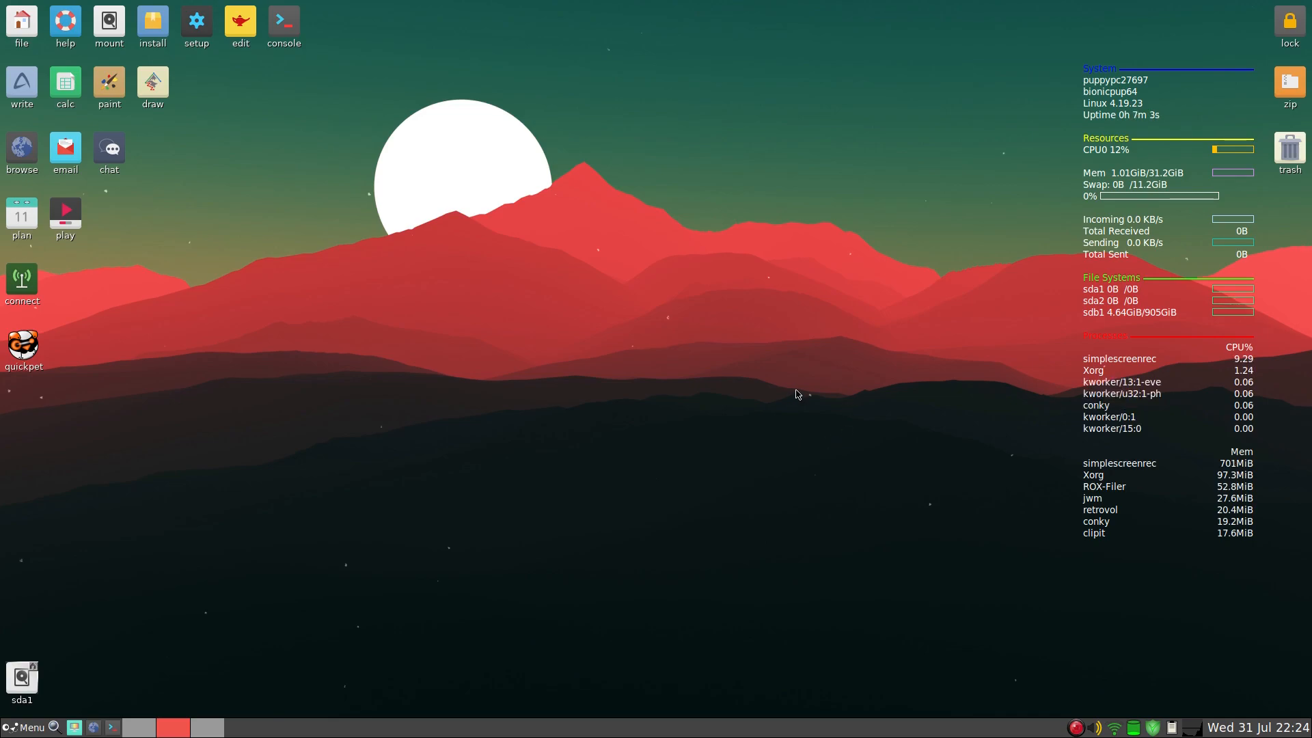
mouse_move(594, 446)
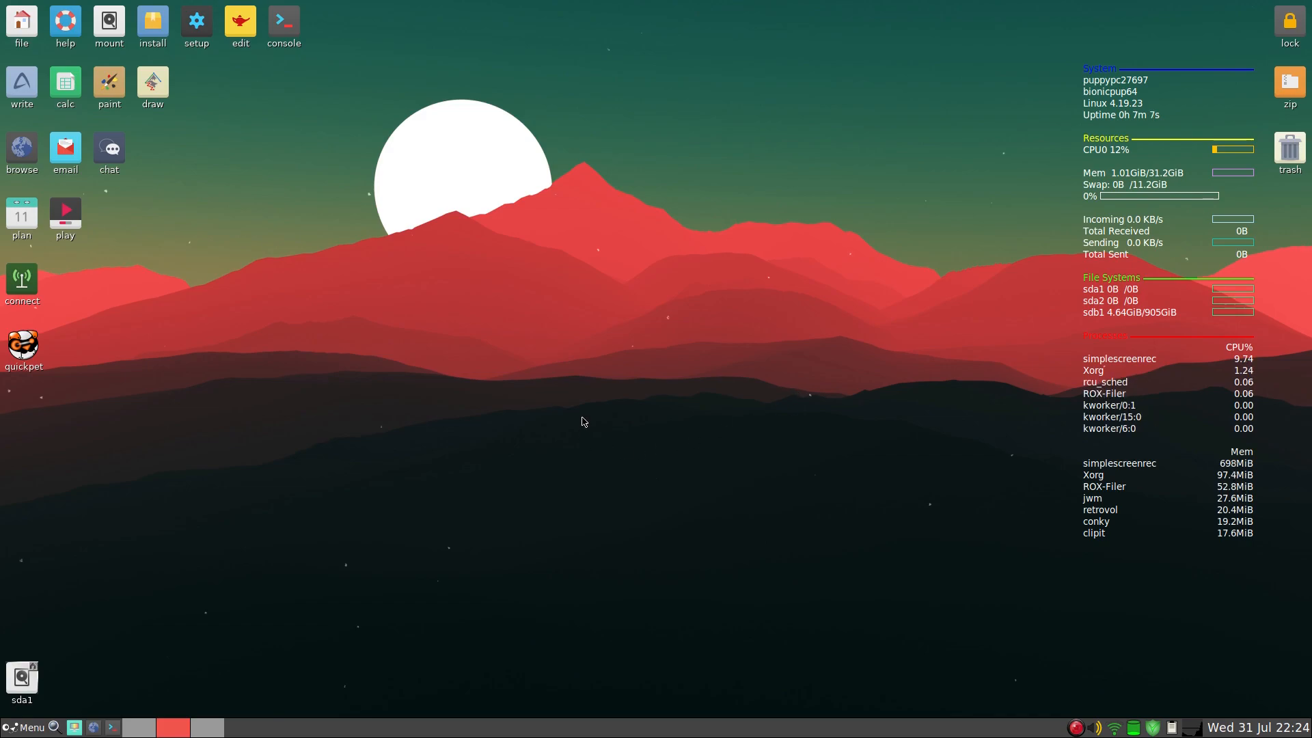
mouse_move(396, 510)
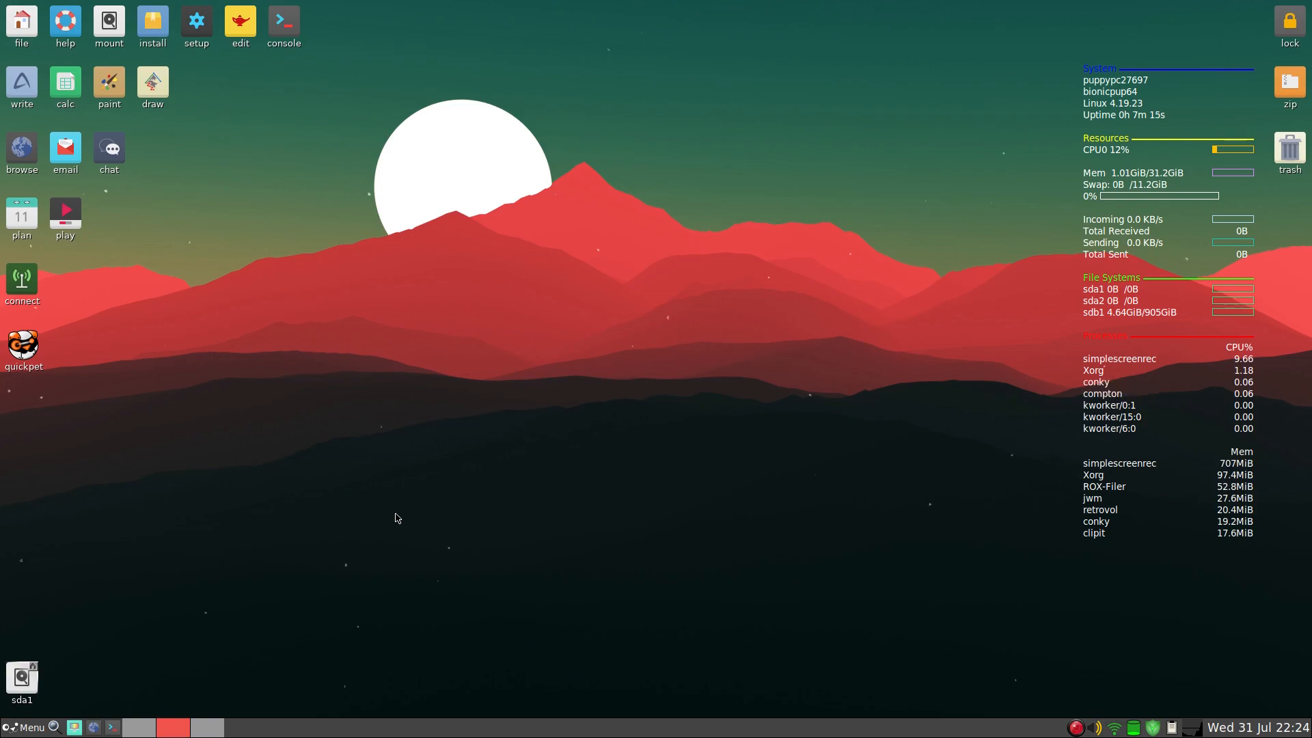
mouse_move(358, 554)
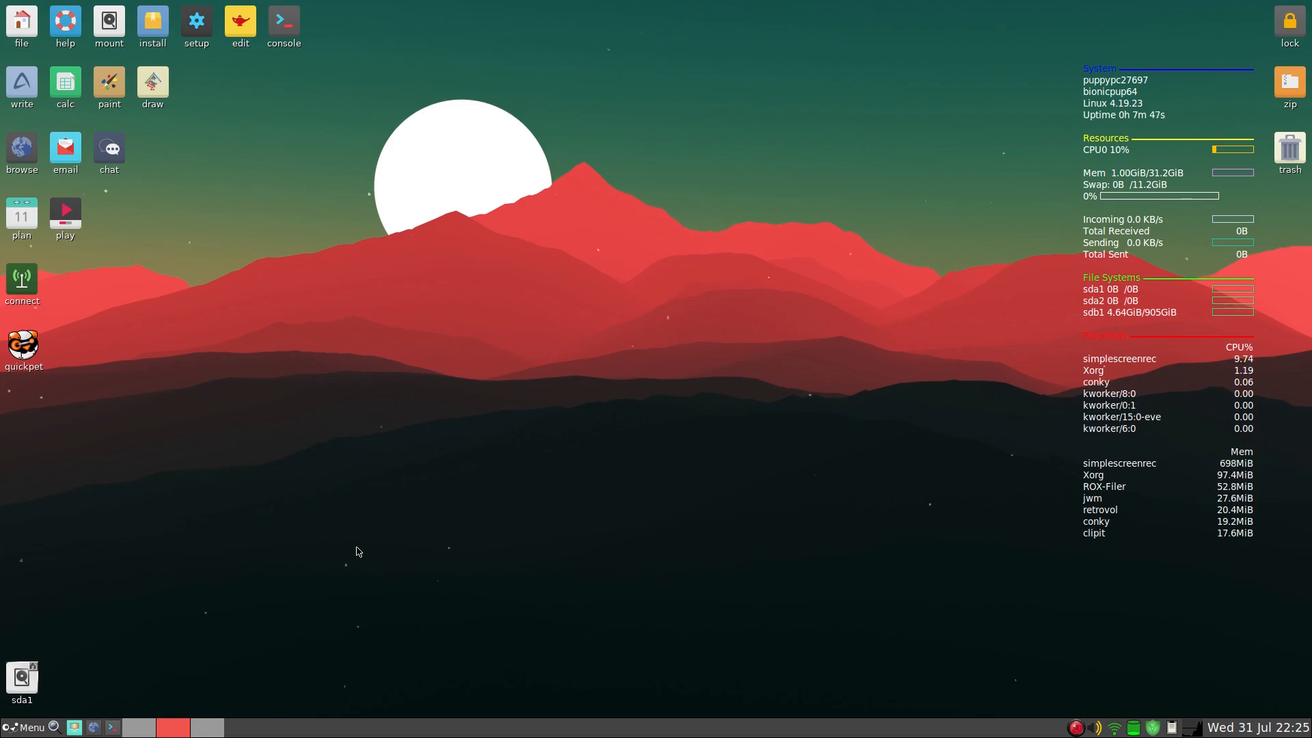
mouse_move(406, 524)
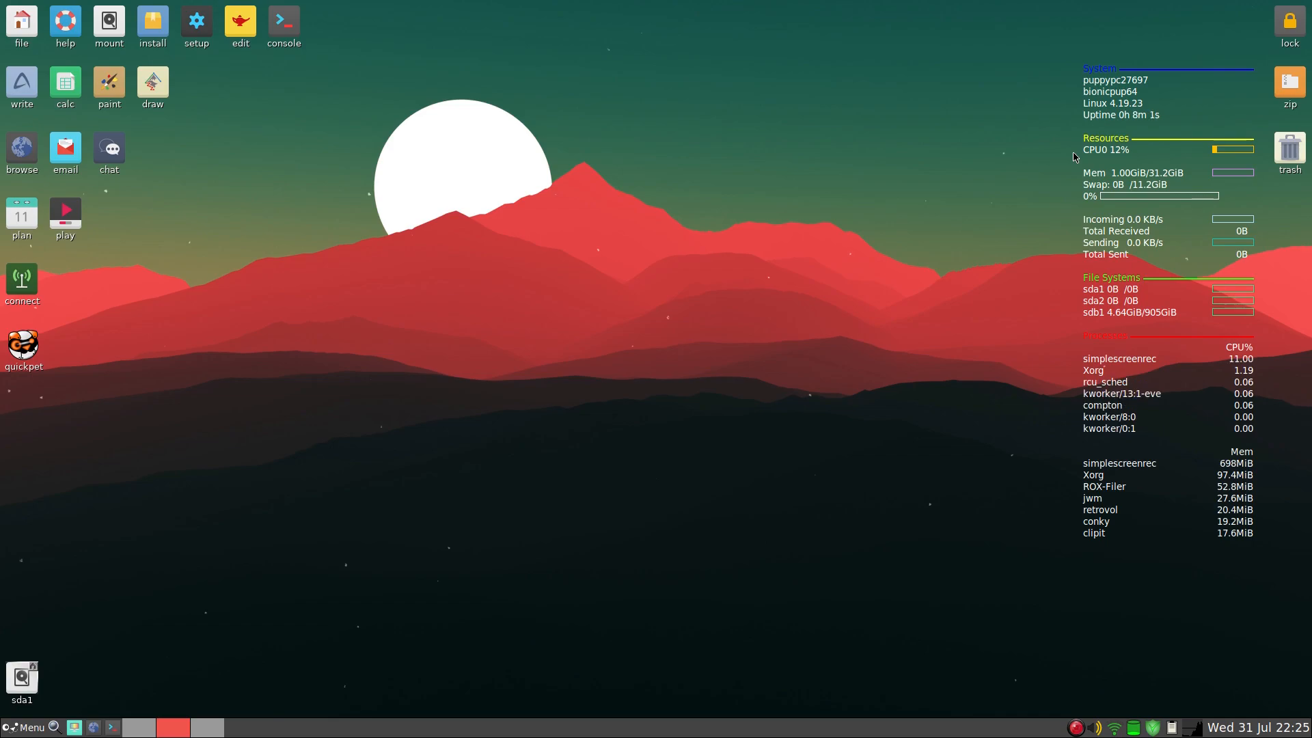
mouse_move(48, 696)
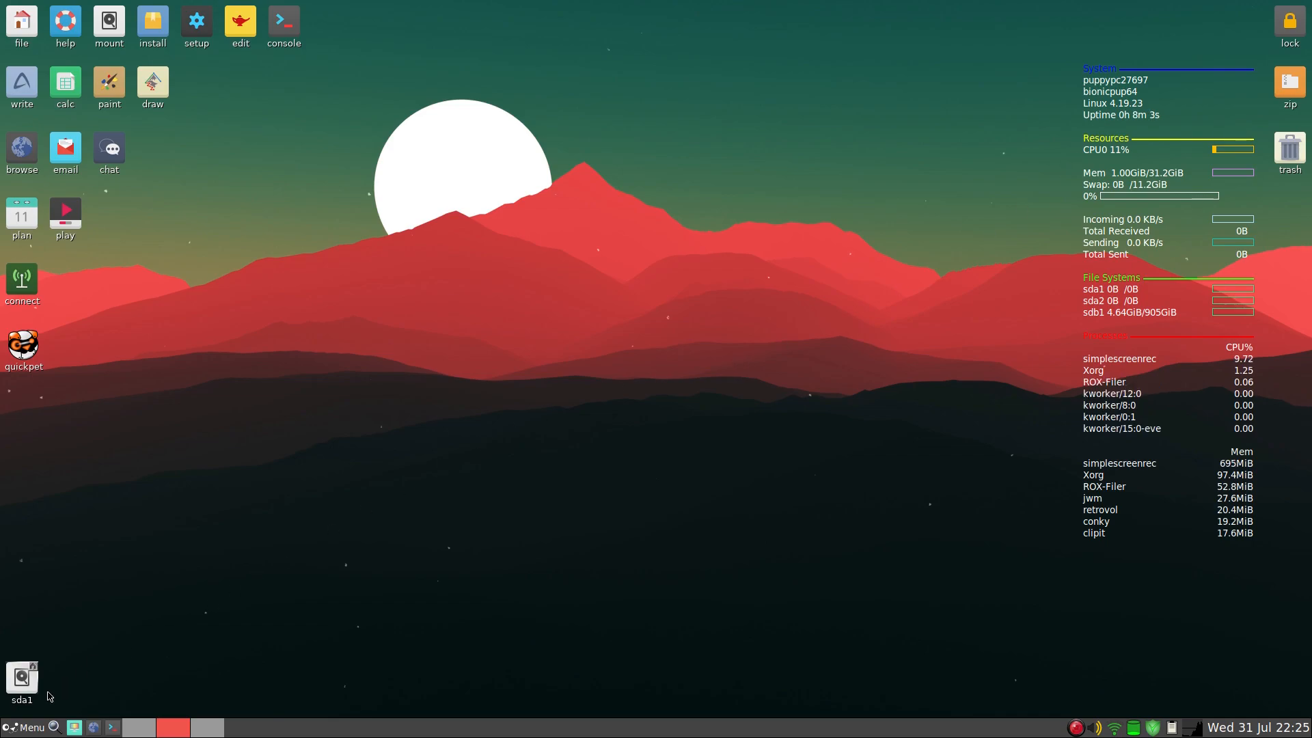
- Launch the Conky Configuration Switcher, scroll through its themes, and quit it
left_click(28, 726)
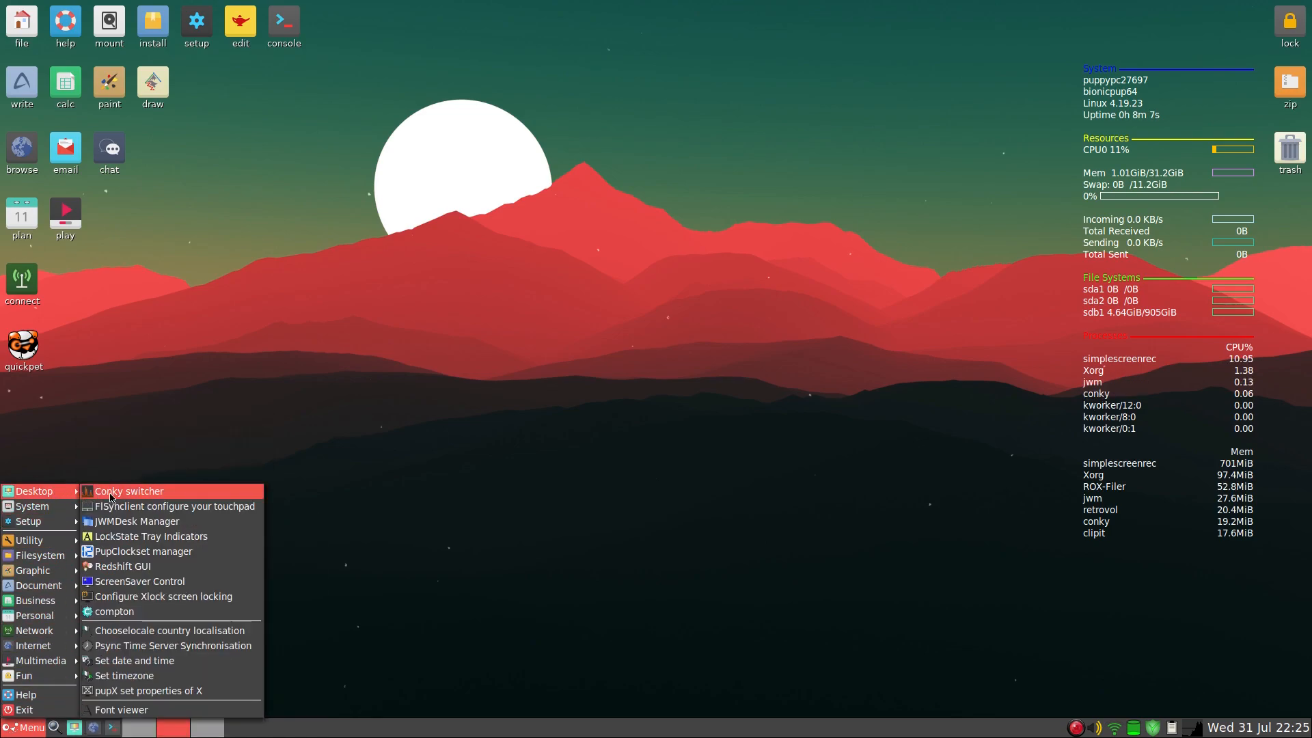
left_click(128, 491)
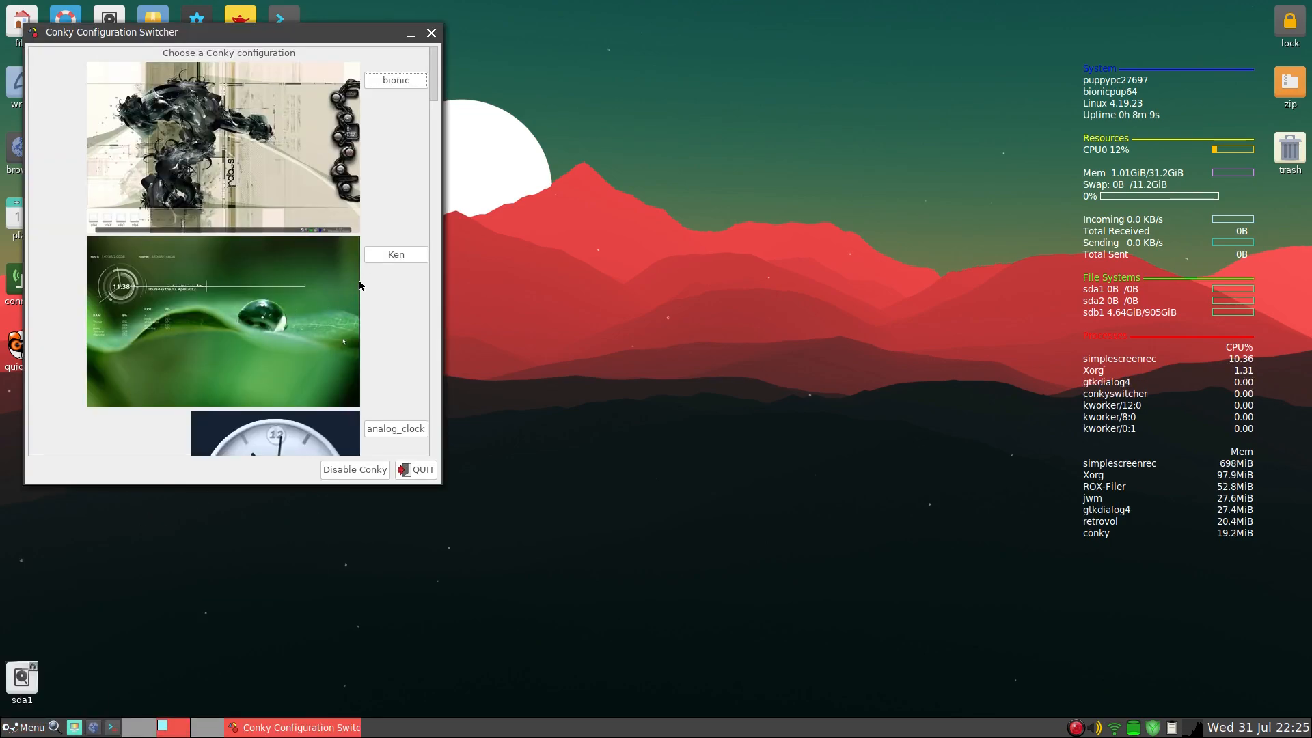
scroll("down", 3)
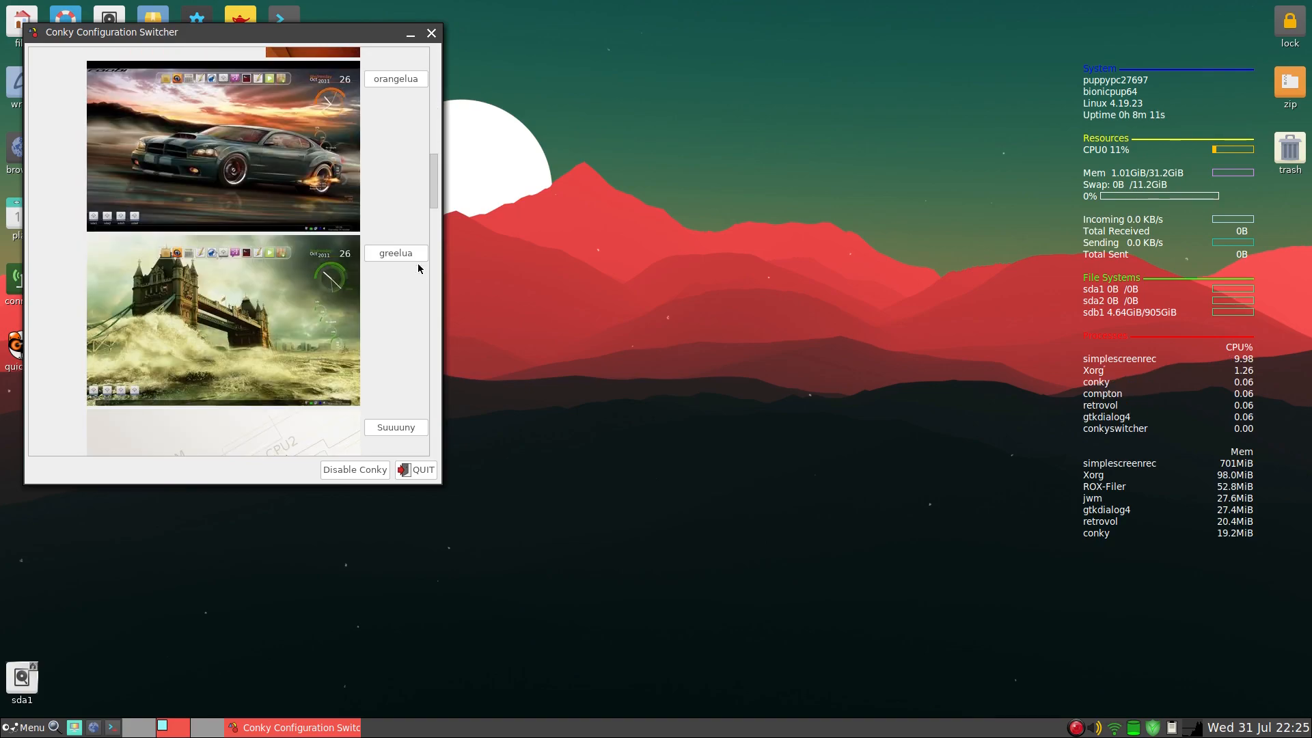
scroll("down", 3)
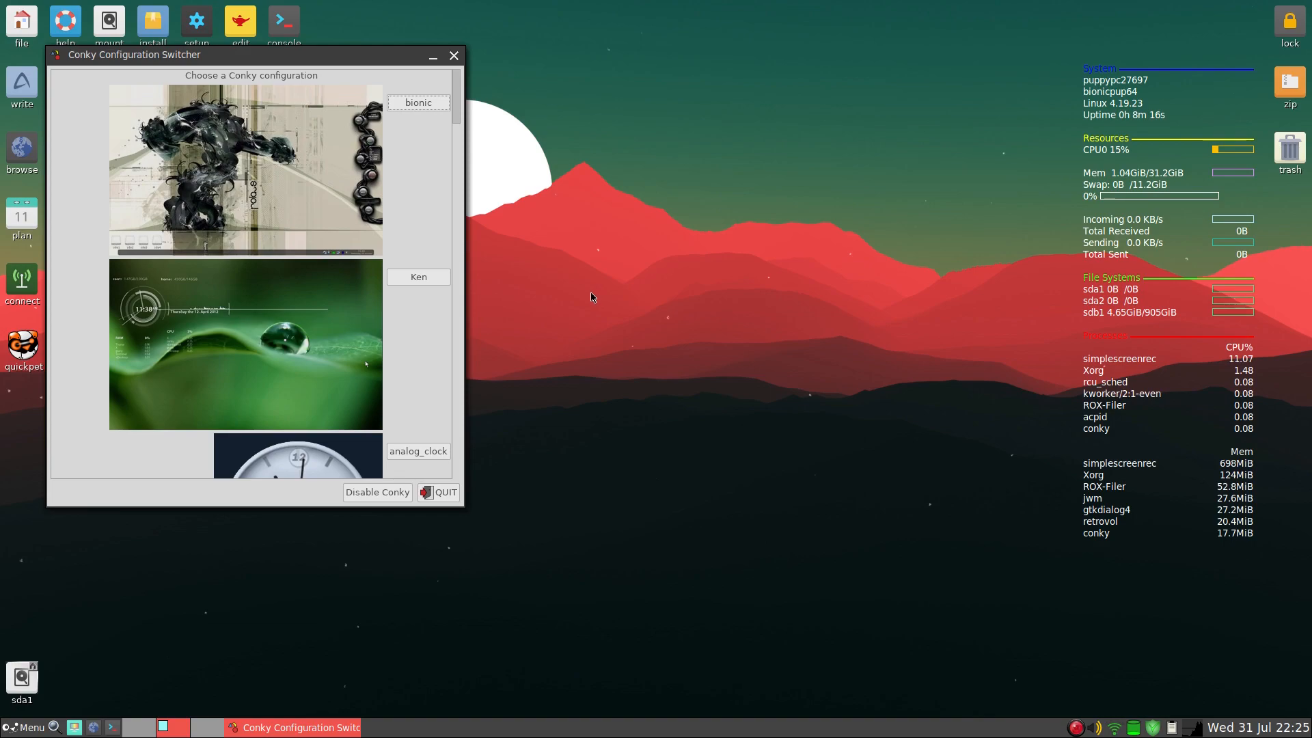
scroll("down", 3)
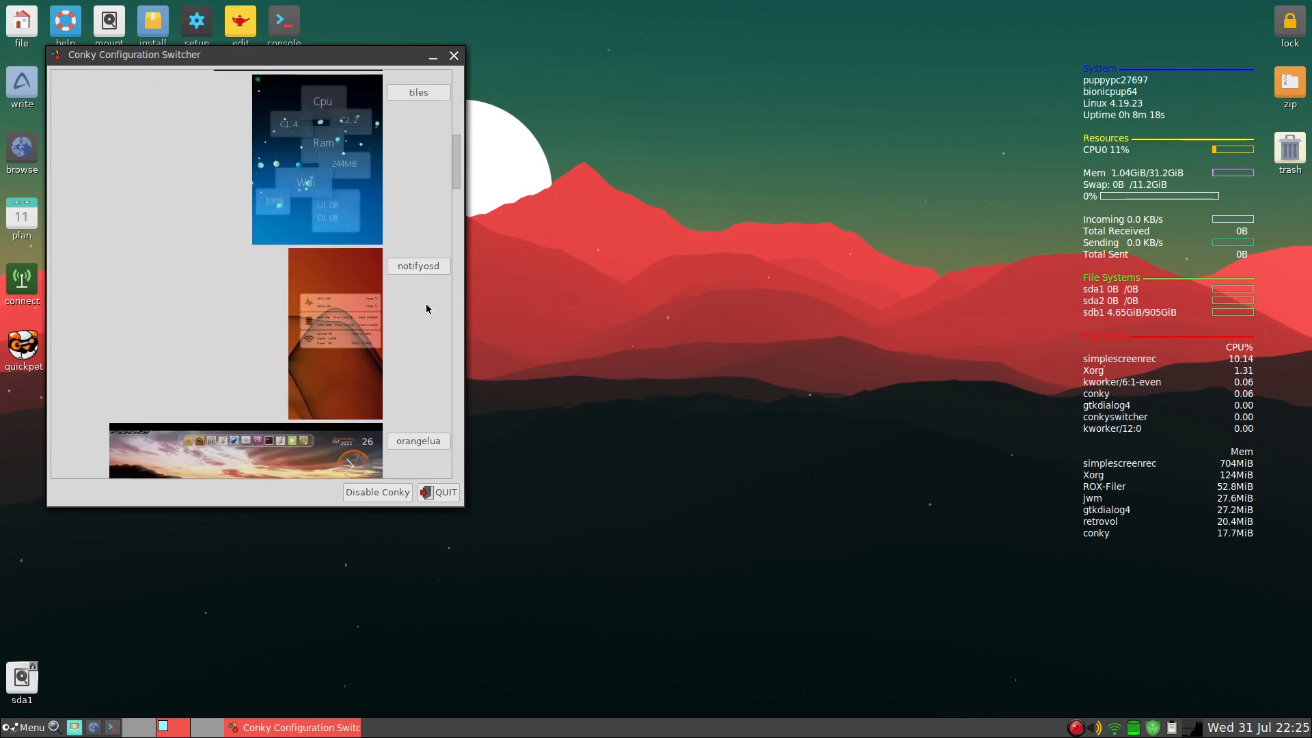
scroll("down", 3)
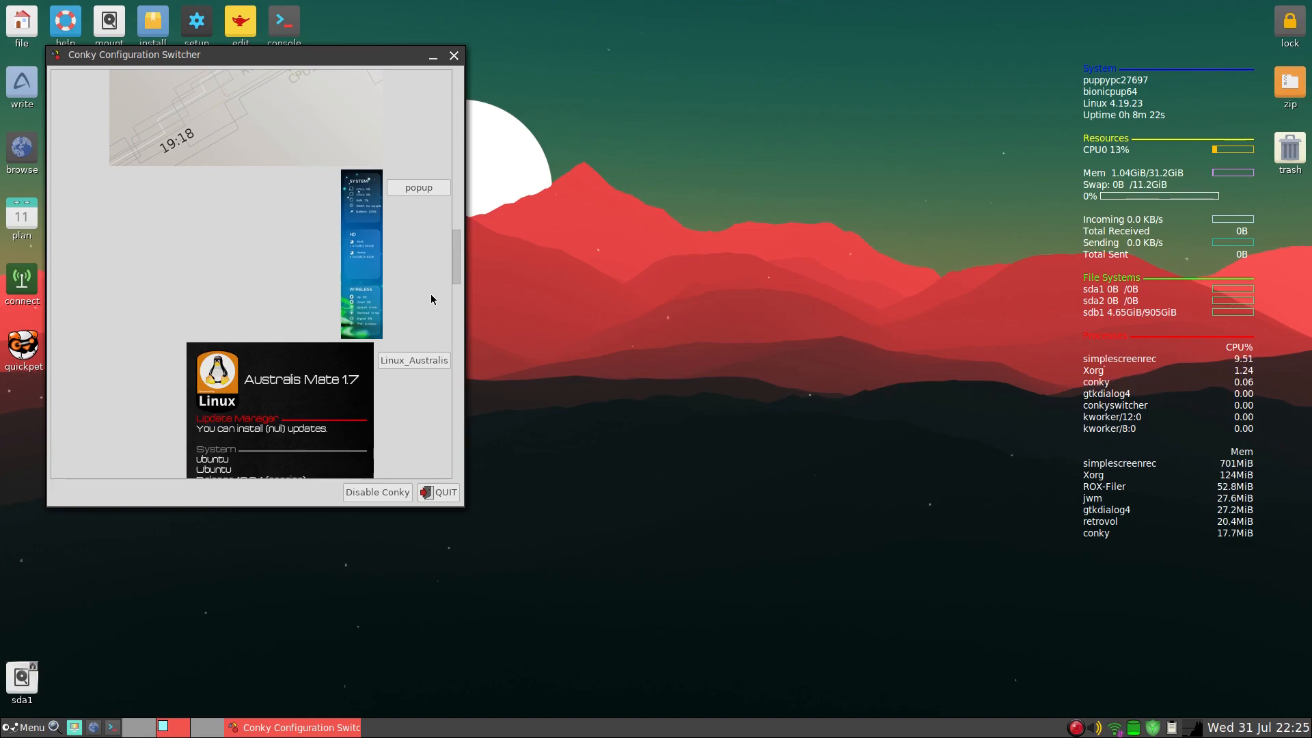
scroll("down", 3)
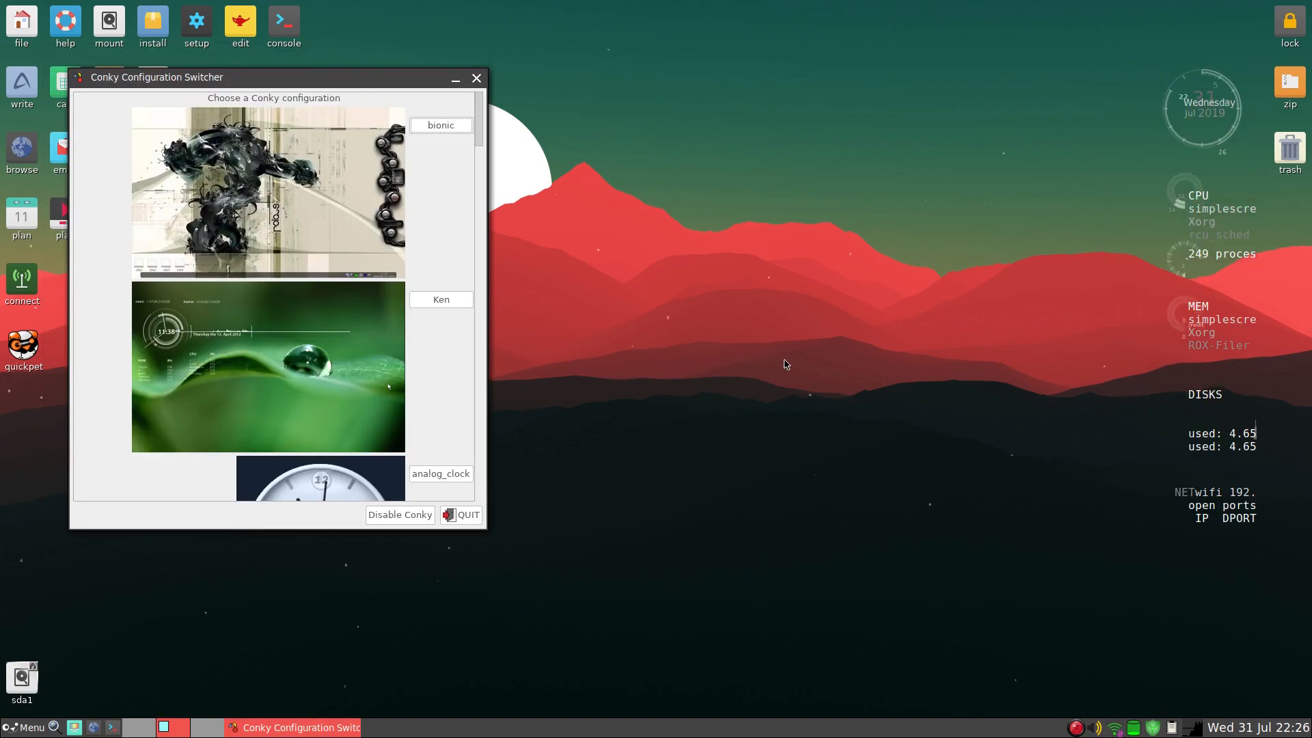
mouse_move(590, 501)
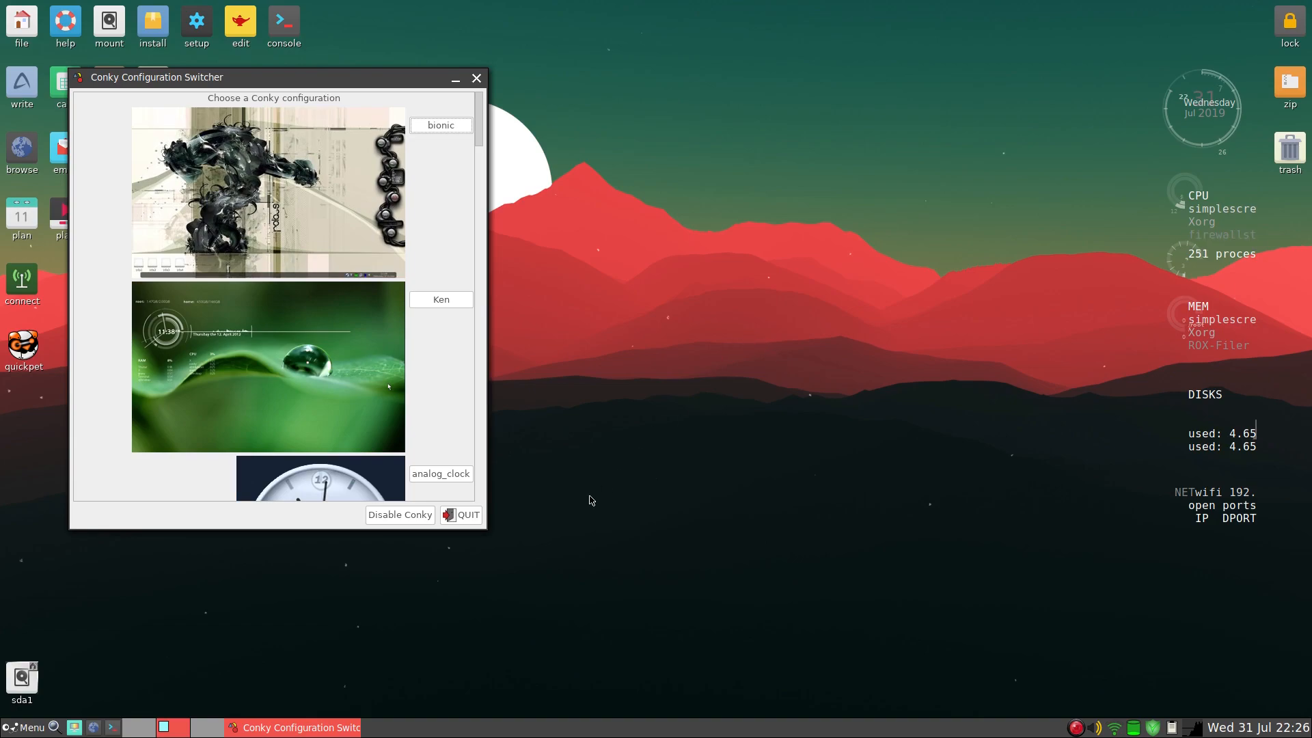
left_click(476, 78)
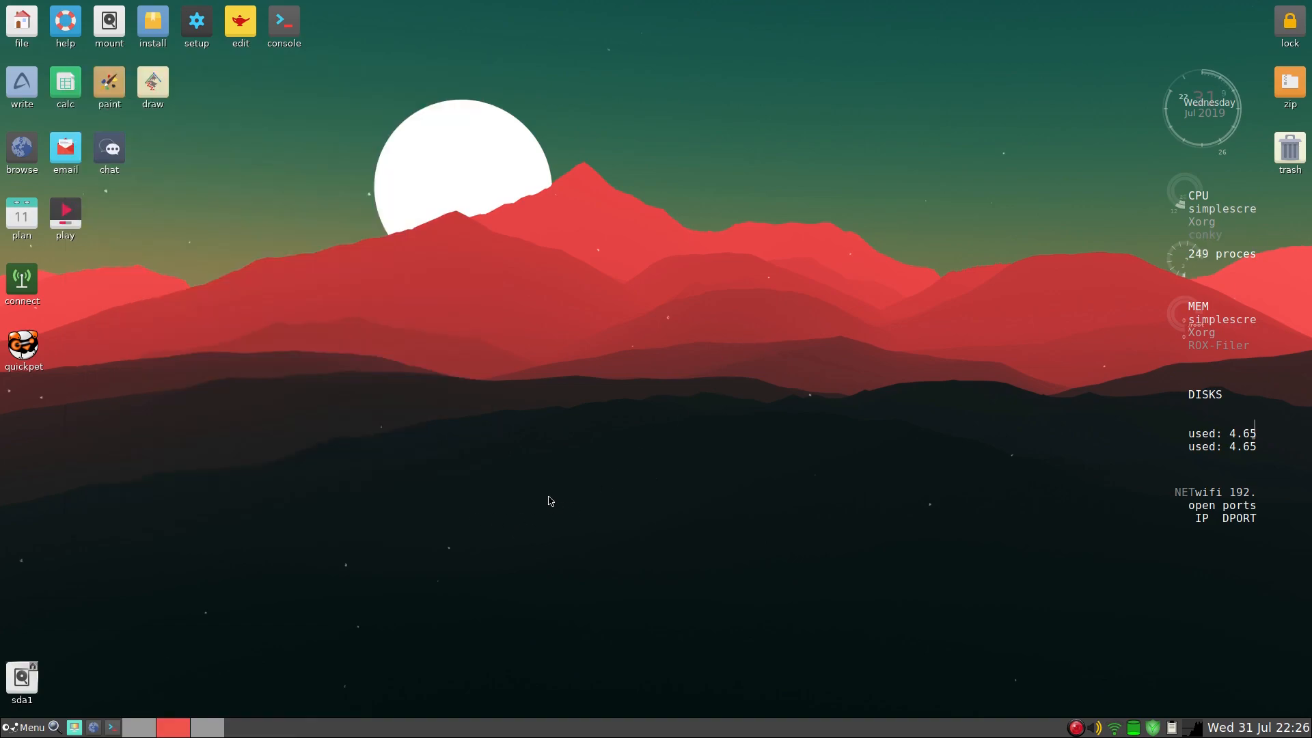
mouse_move(99, 662)
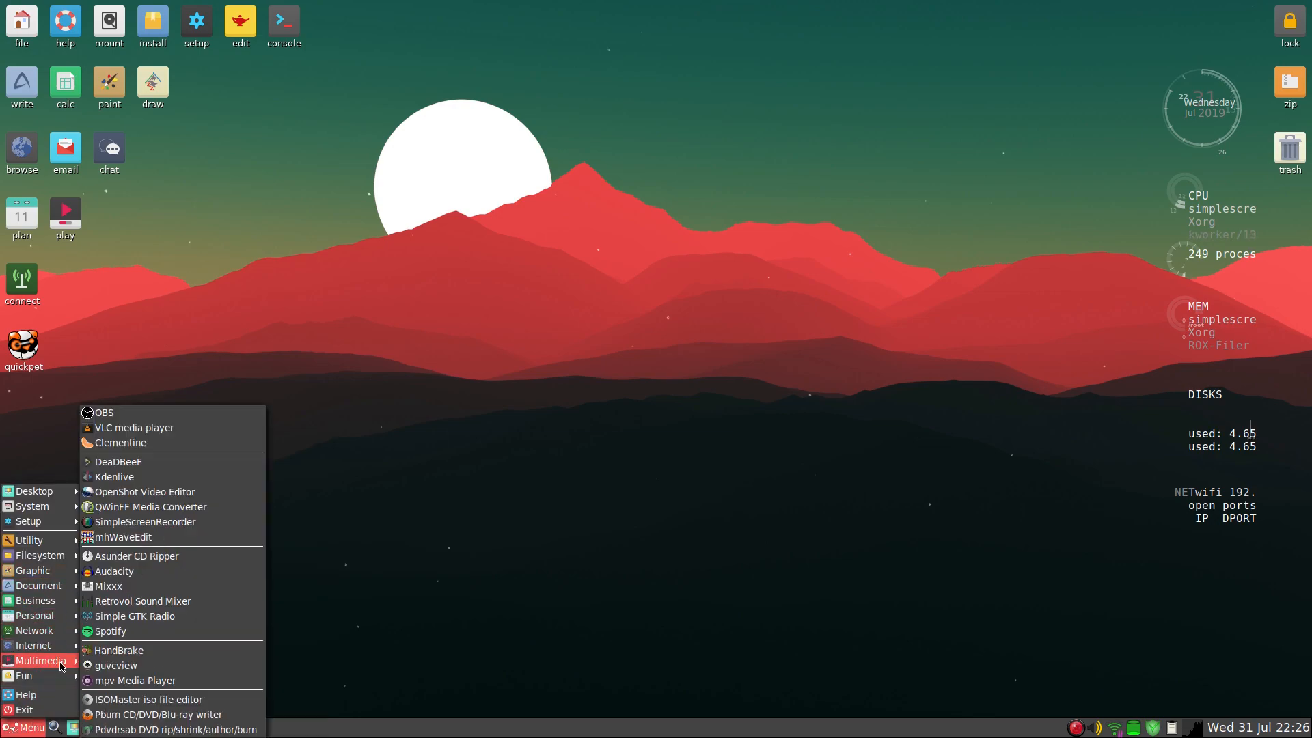
- Launch Kdenlive with an empty untitled 1080p project, then close its window
left_click(190, 504)
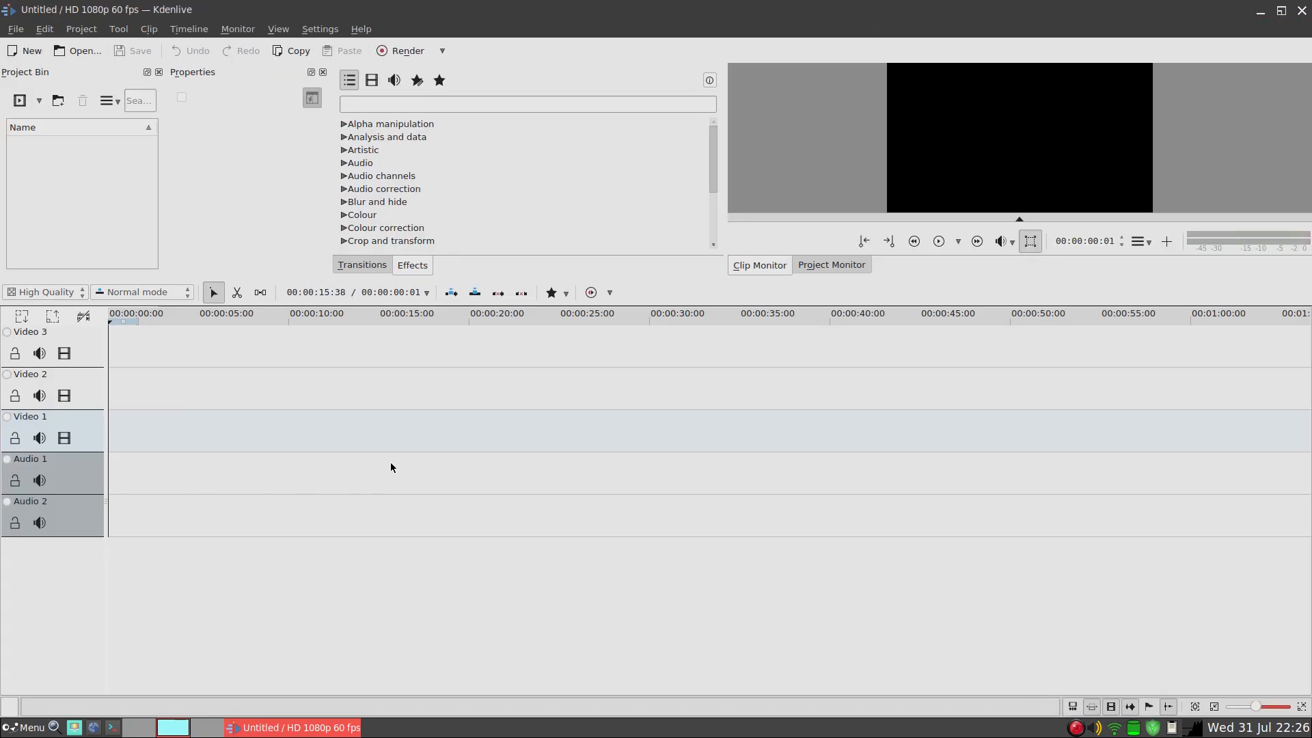
left_click(749, 313)
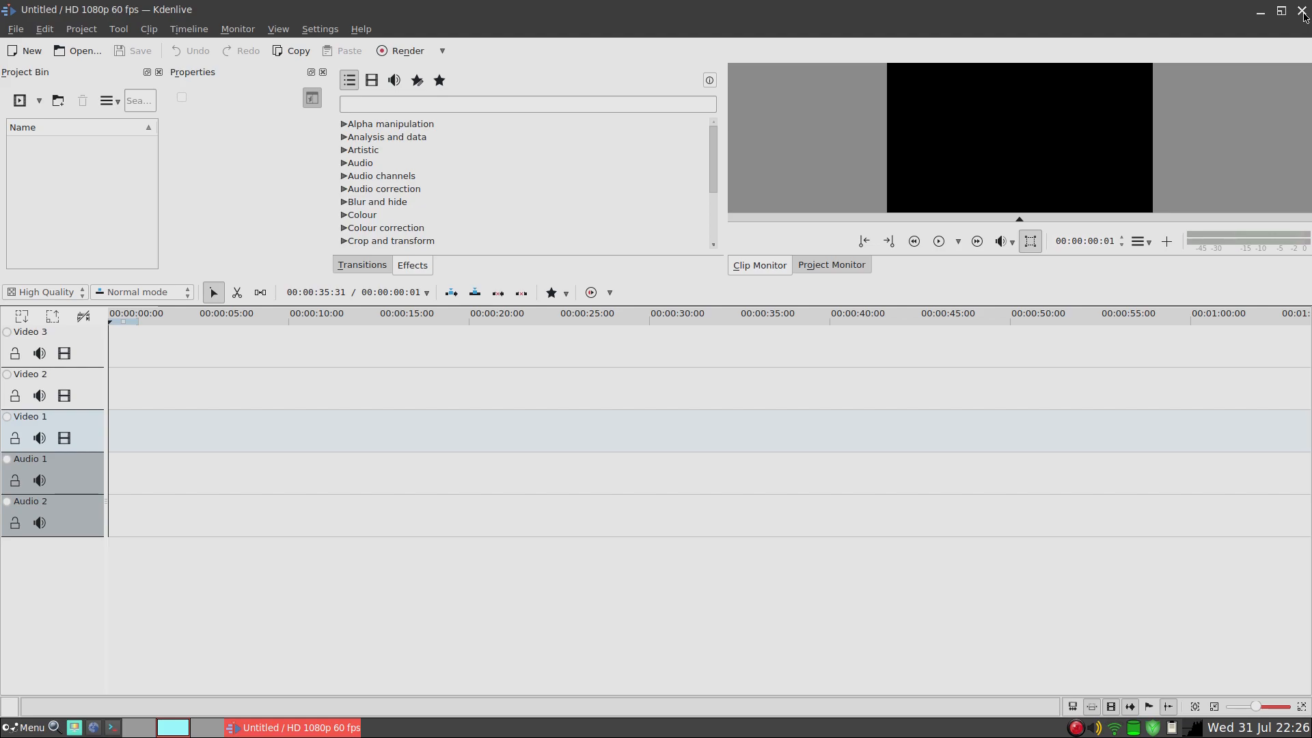
left_click(1302, 8)
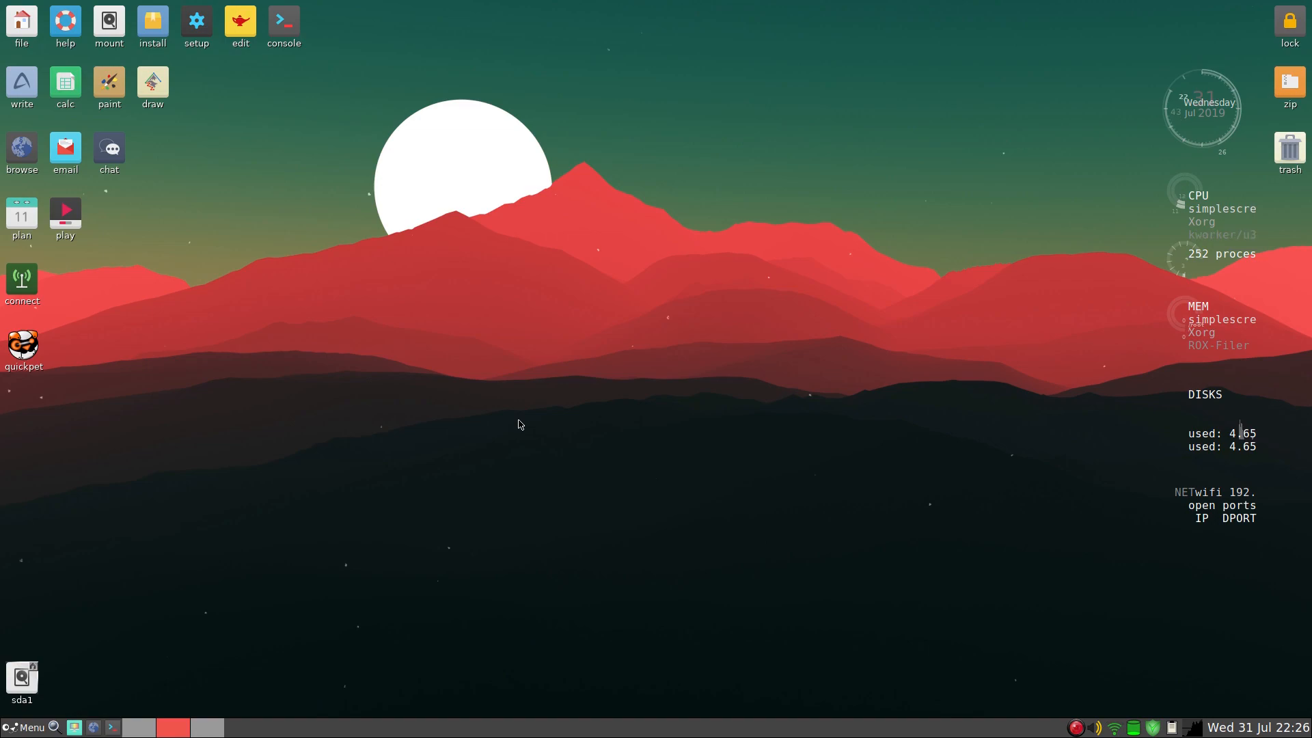
left_click(28, 727)
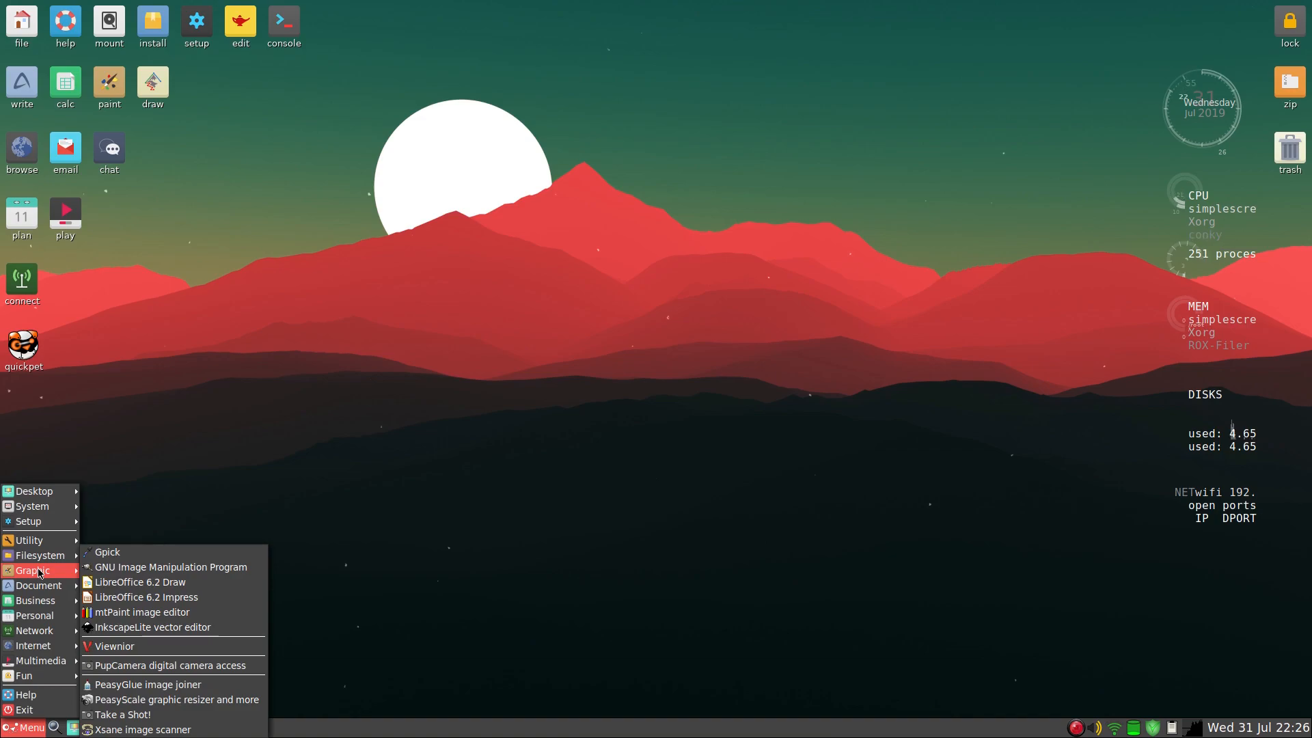
mouse_move(172, 567)
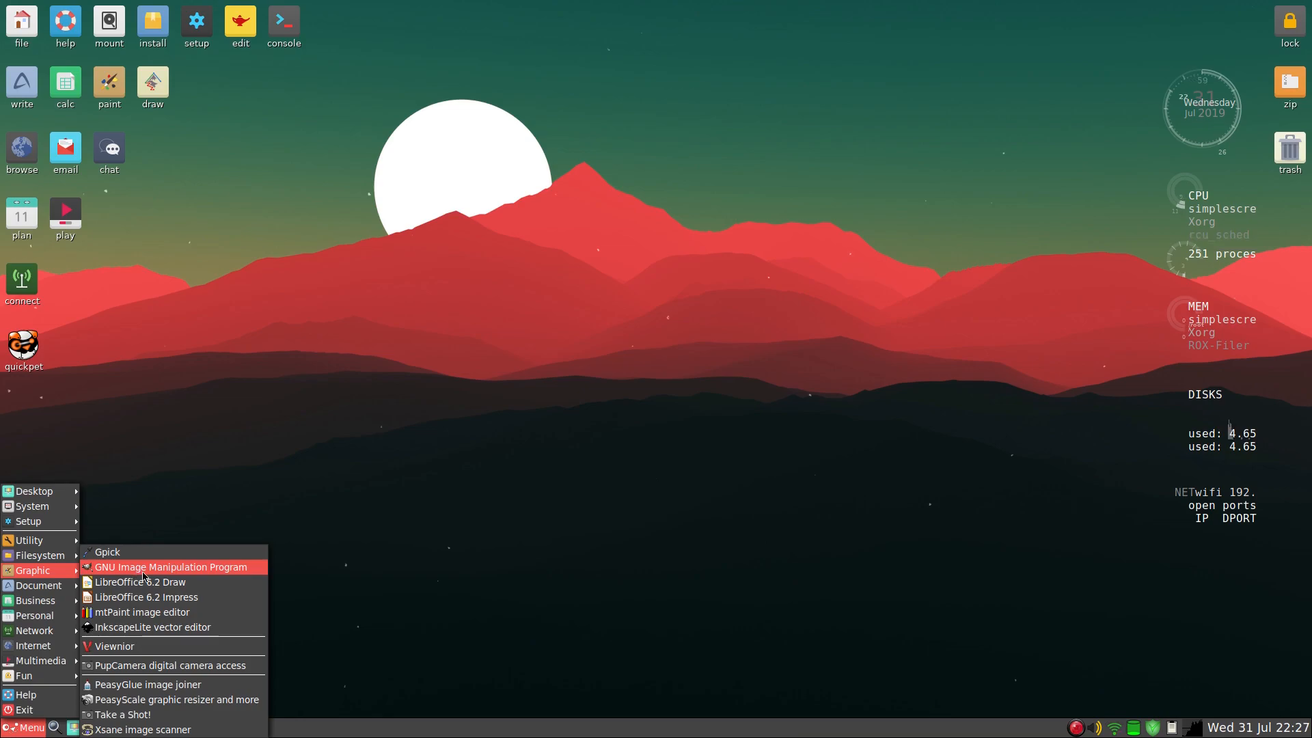
left_click(153, 627)
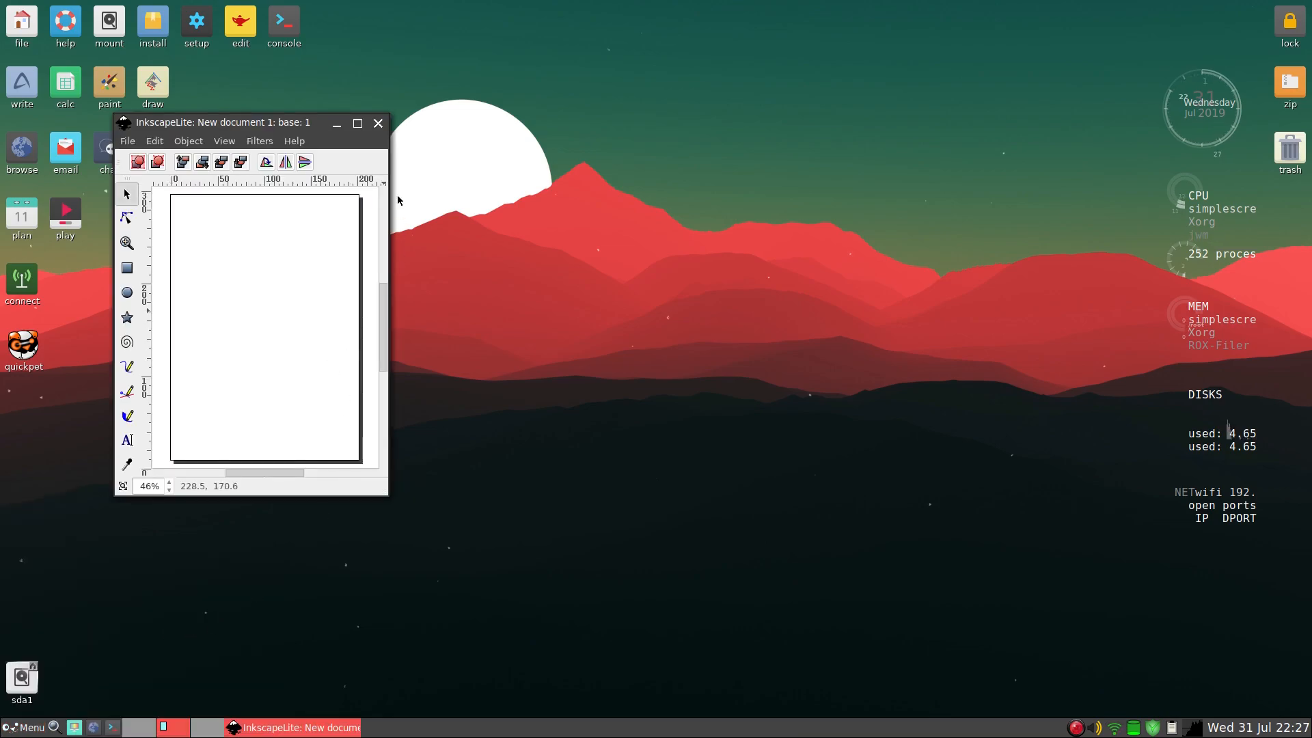
left_click(377, 123)
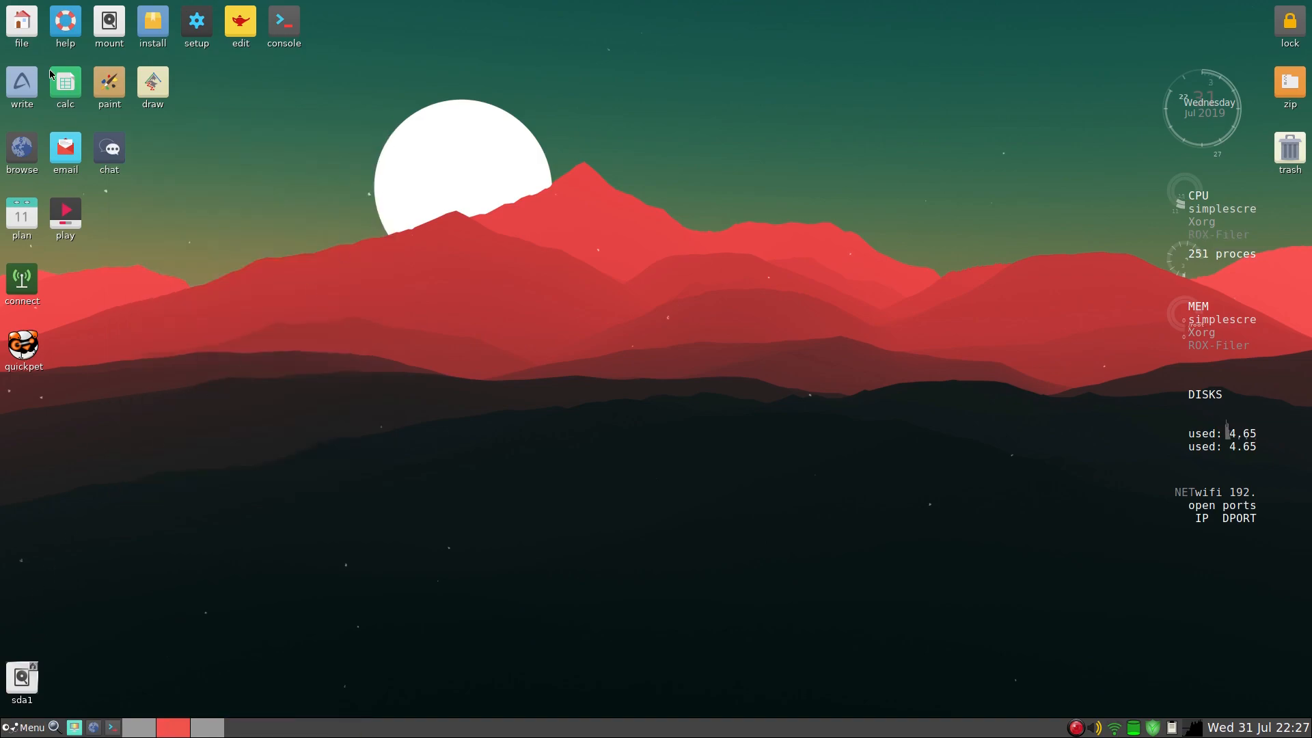
left_click(21, 87)
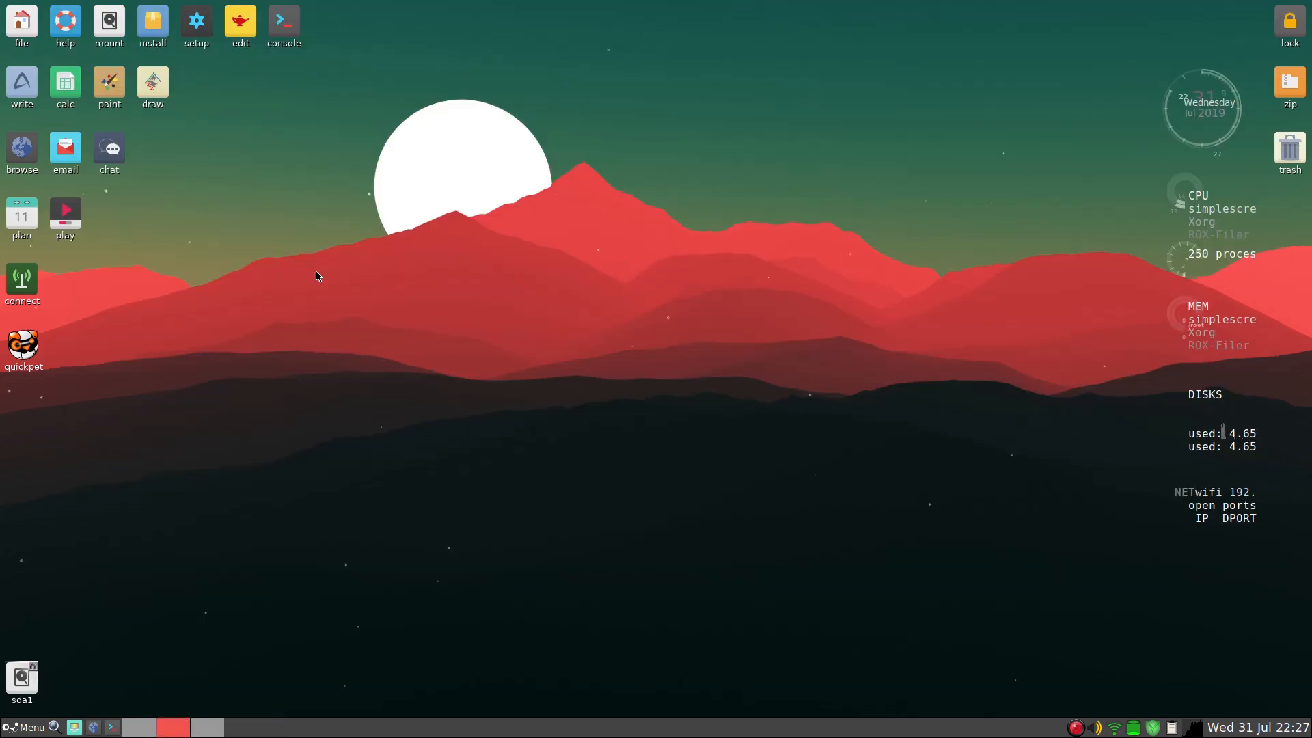
mouse_move(351, 450)
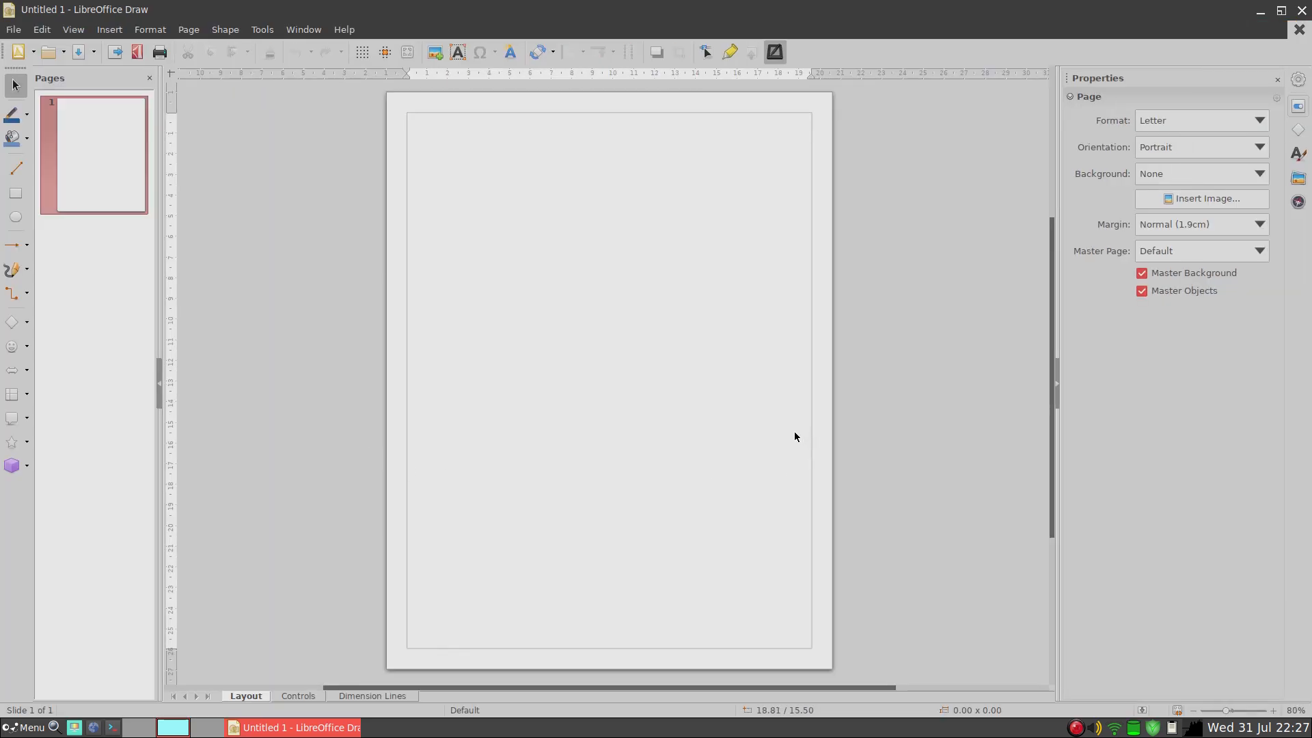
mouse_move(890, 384)
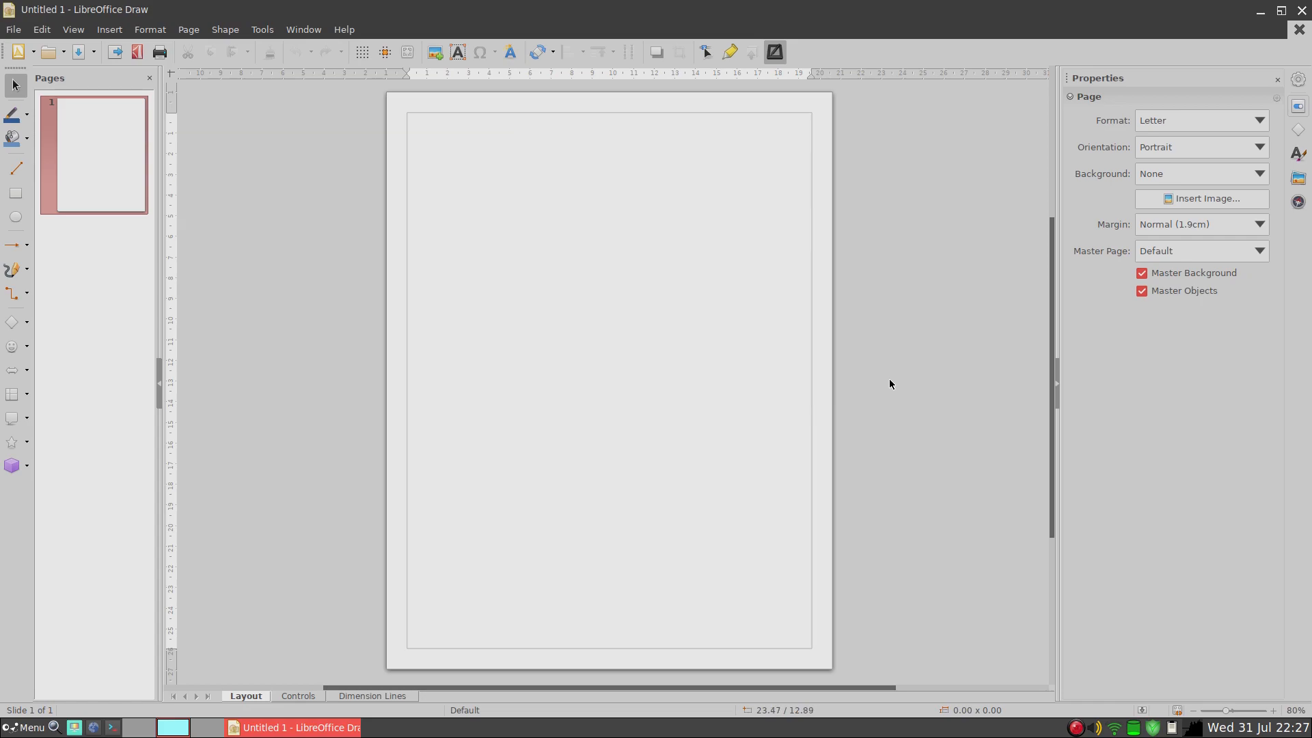
mouse_move(902, 385)
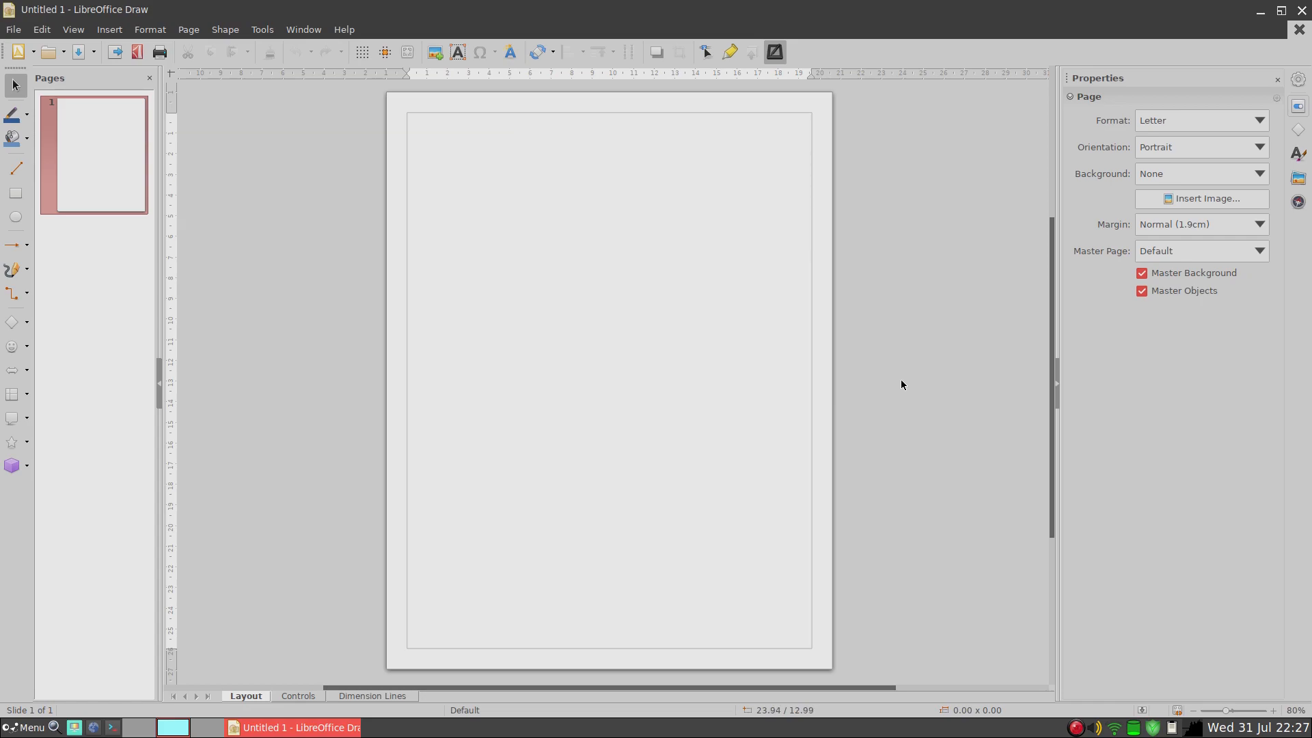
left_click(1268, 9)
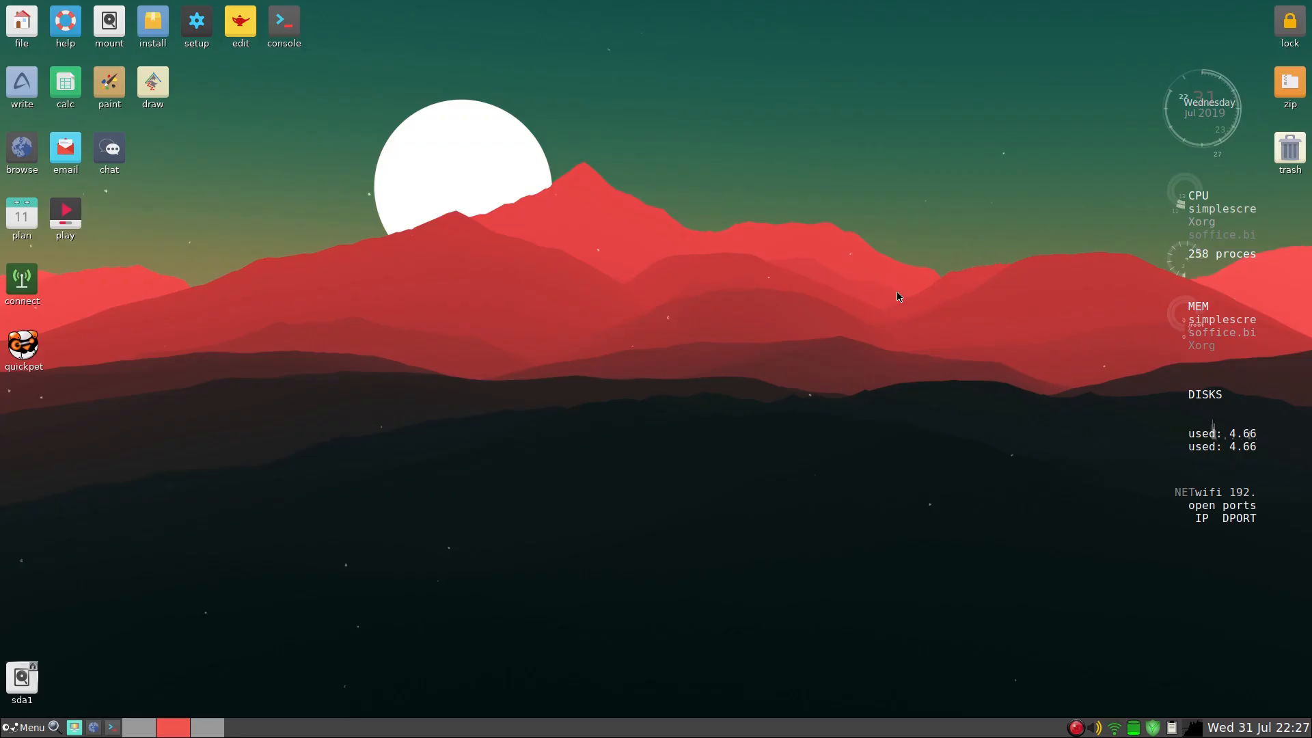
mouse_move(94, 593)
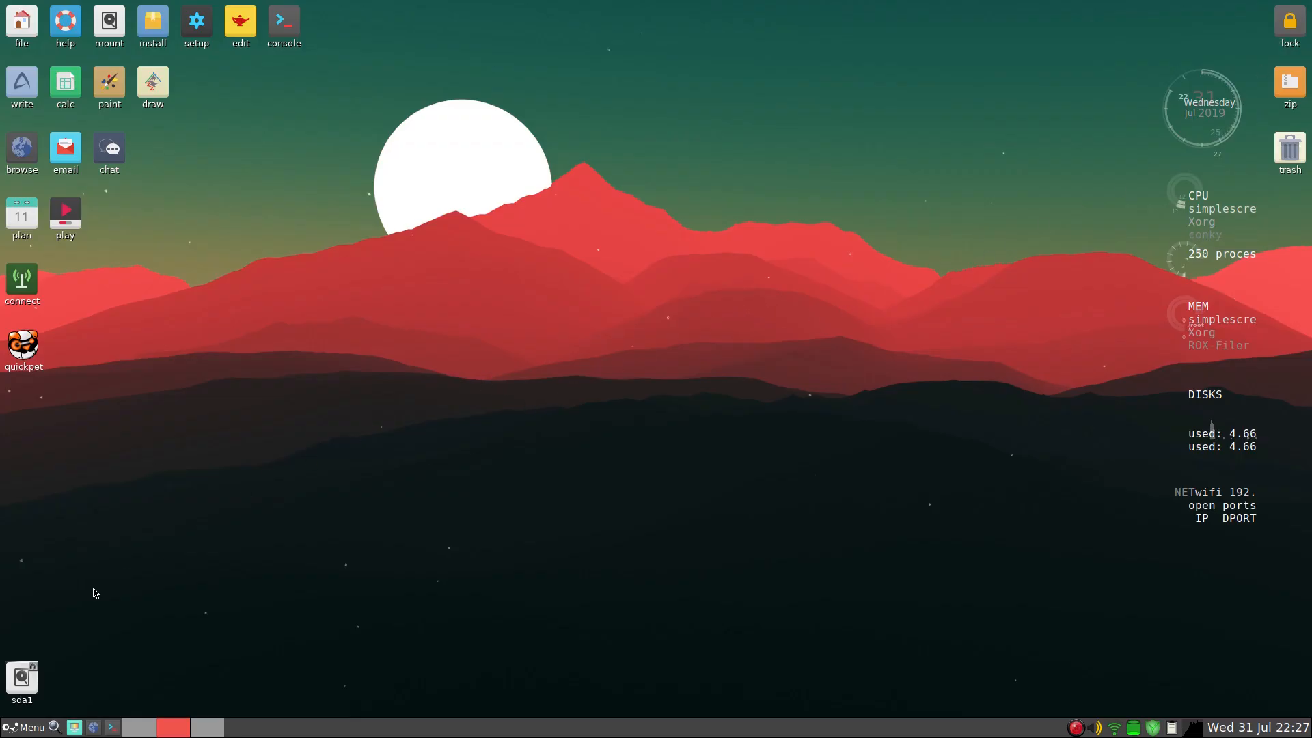
left_click(25, 726)
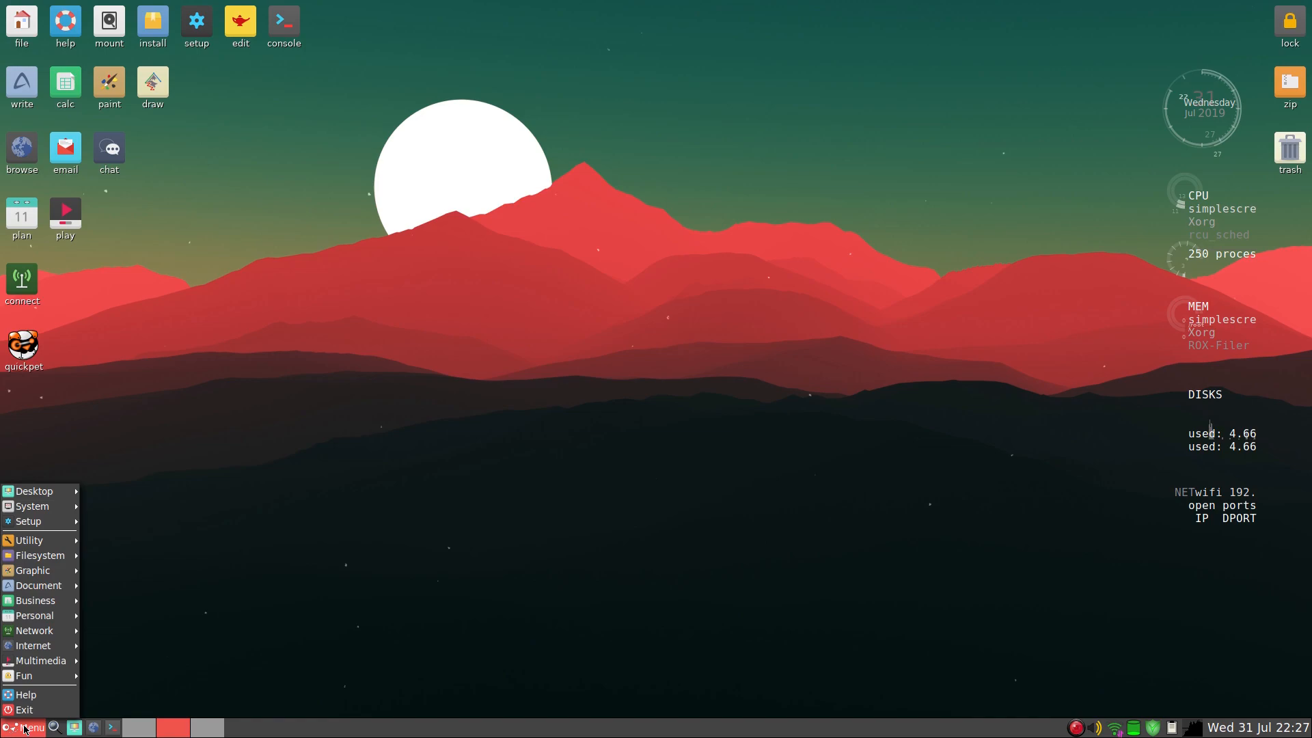
mouse_move(33, 645)
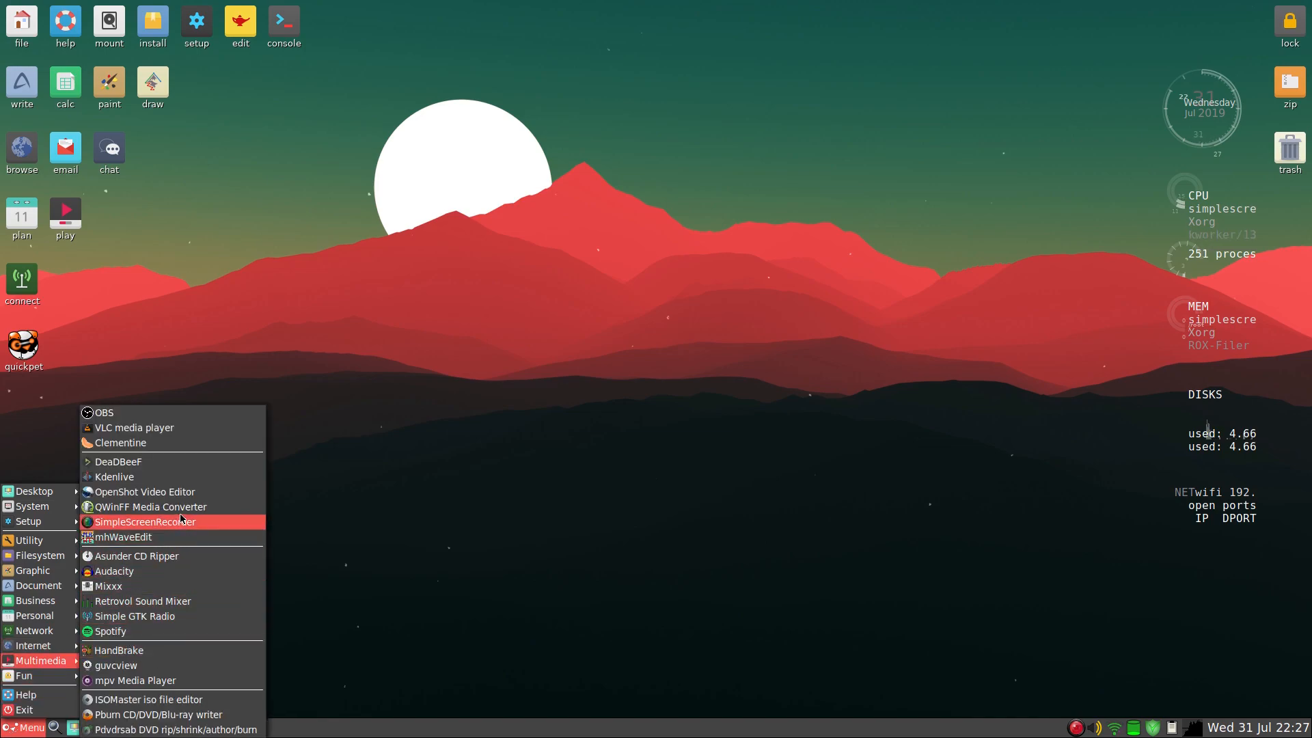
left_click(146, 522)
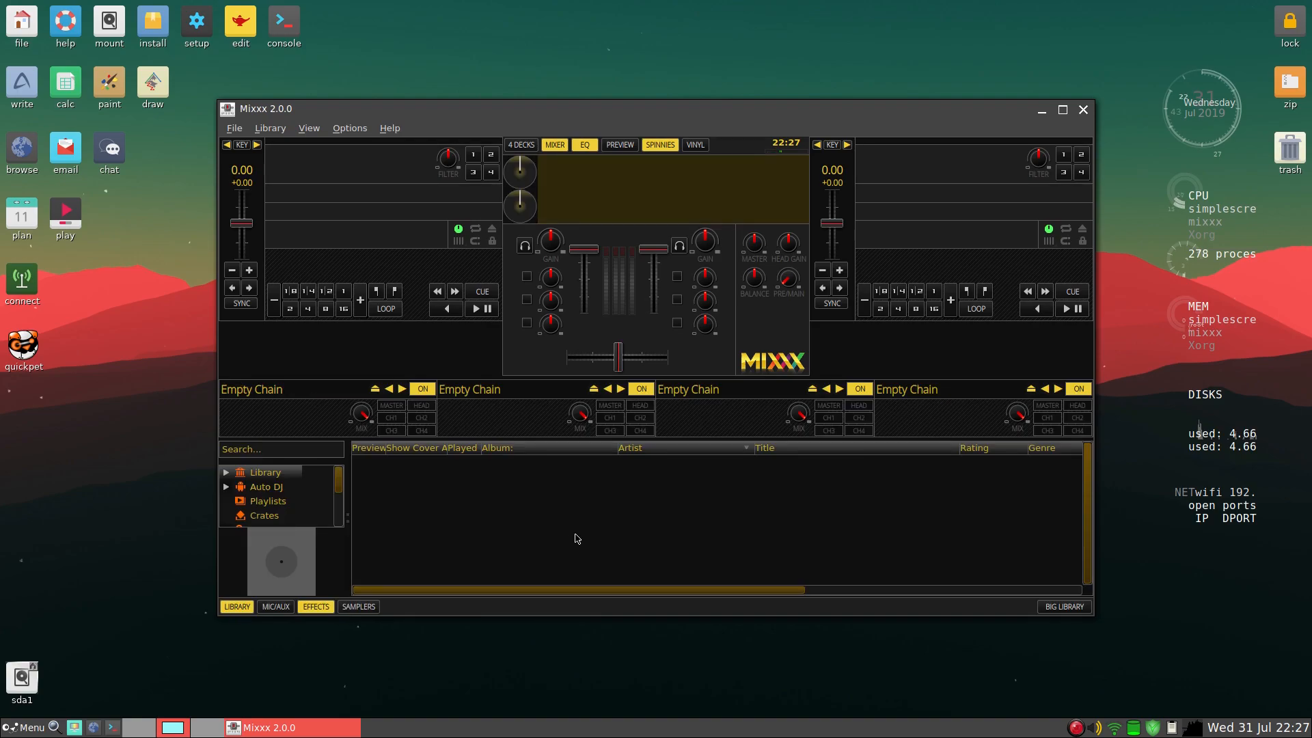
mouse_move(704, 533)
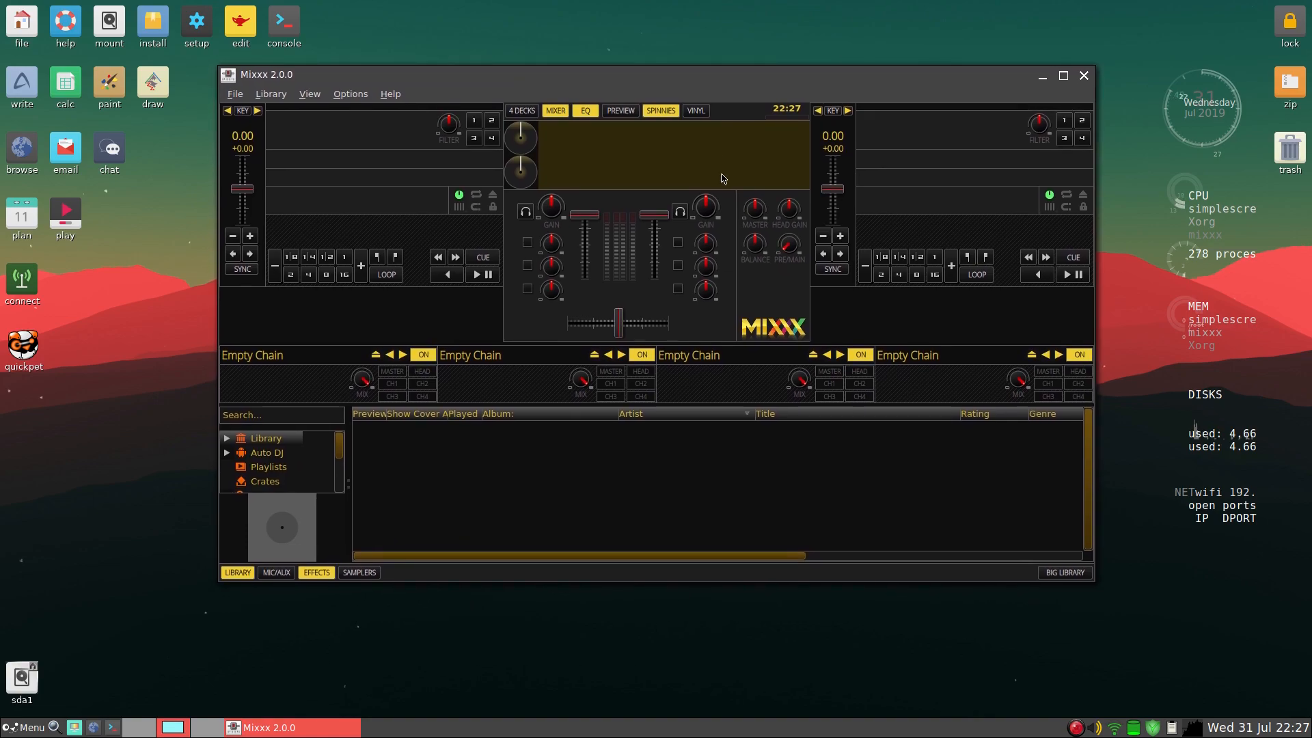
mouse_move(678, 86)
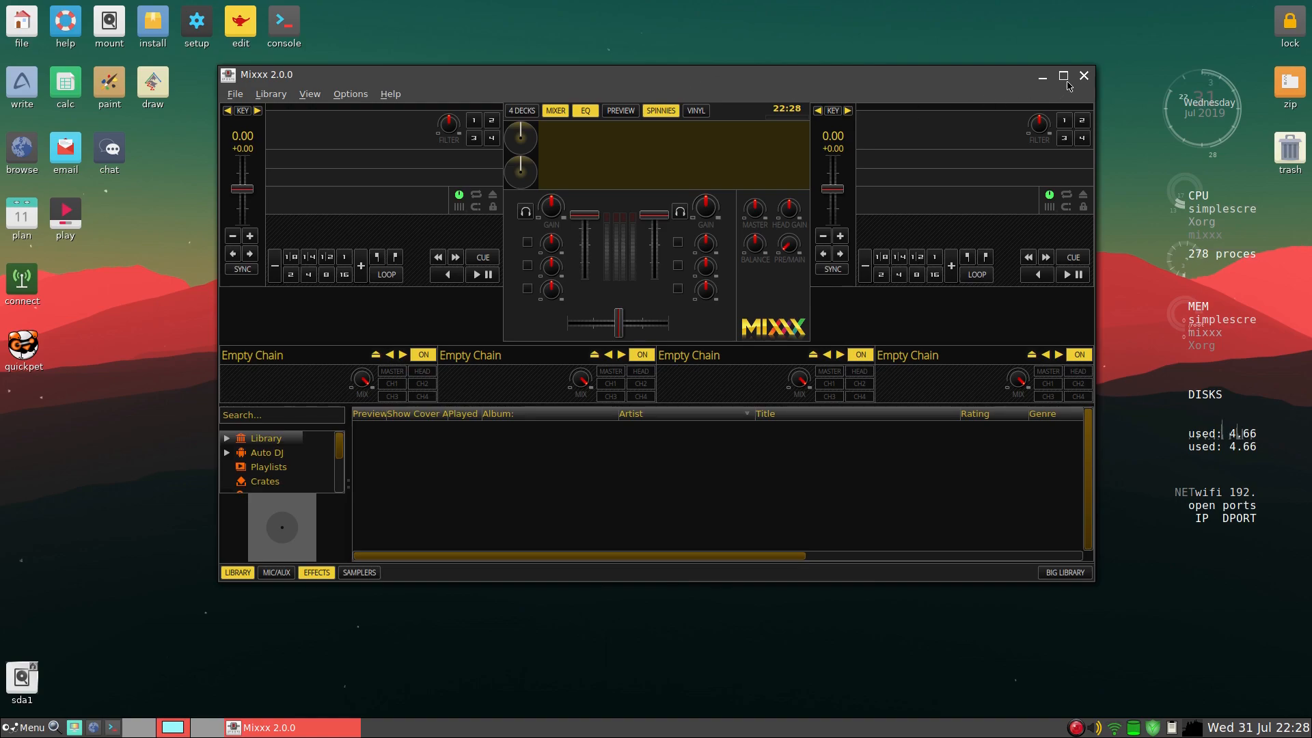
left_click(1082, 76)
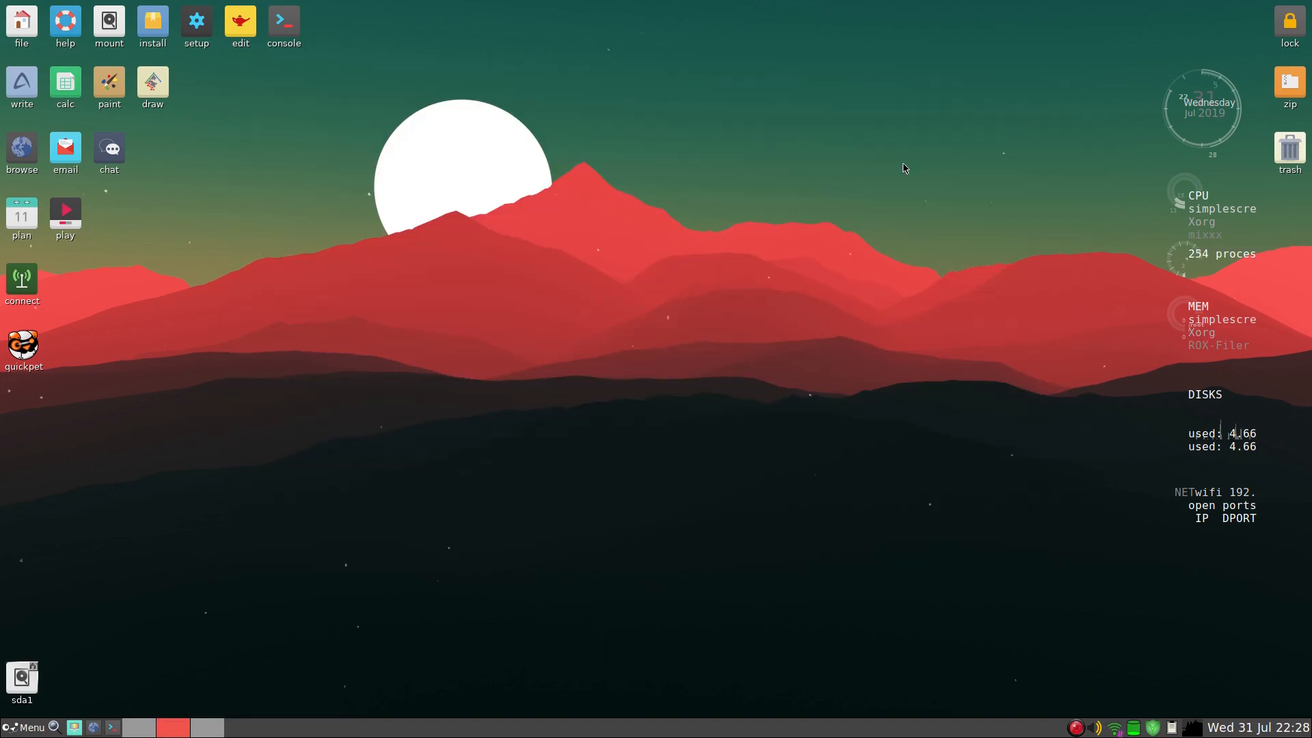
mouse_move(696, 296)
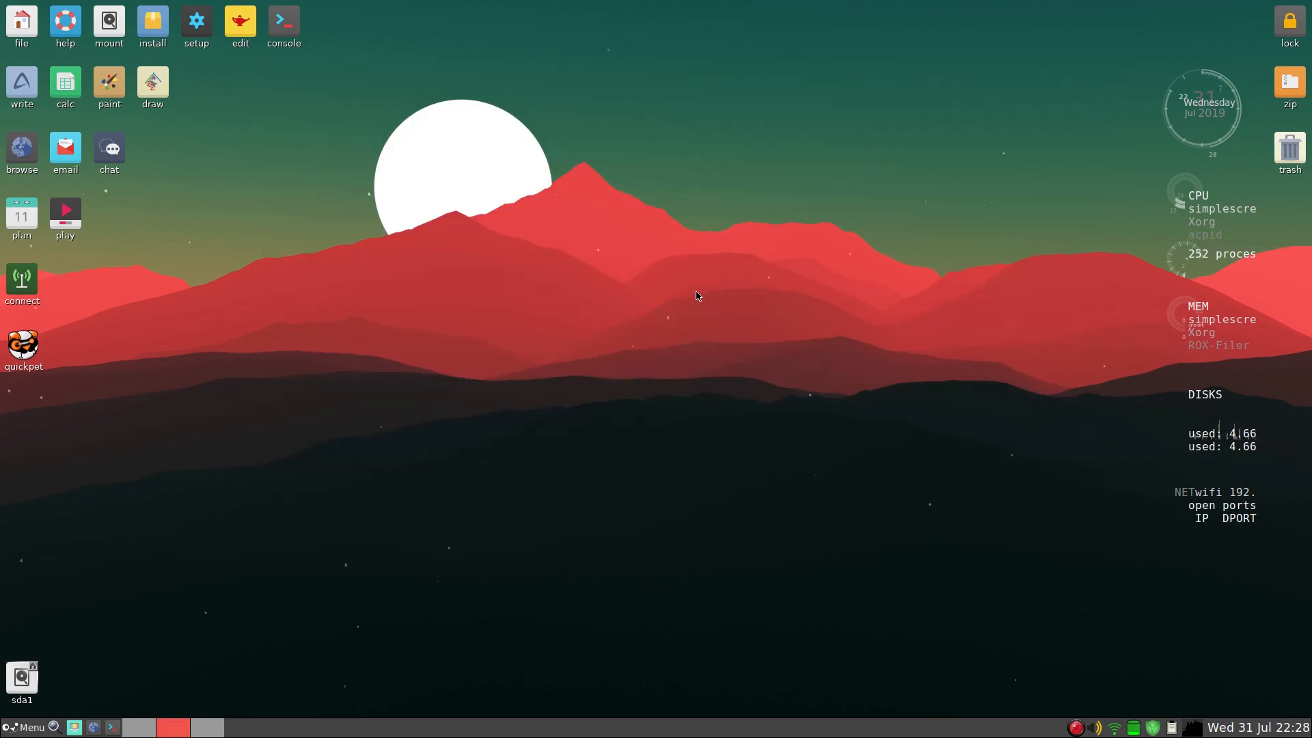
mouse_move(485, 373)
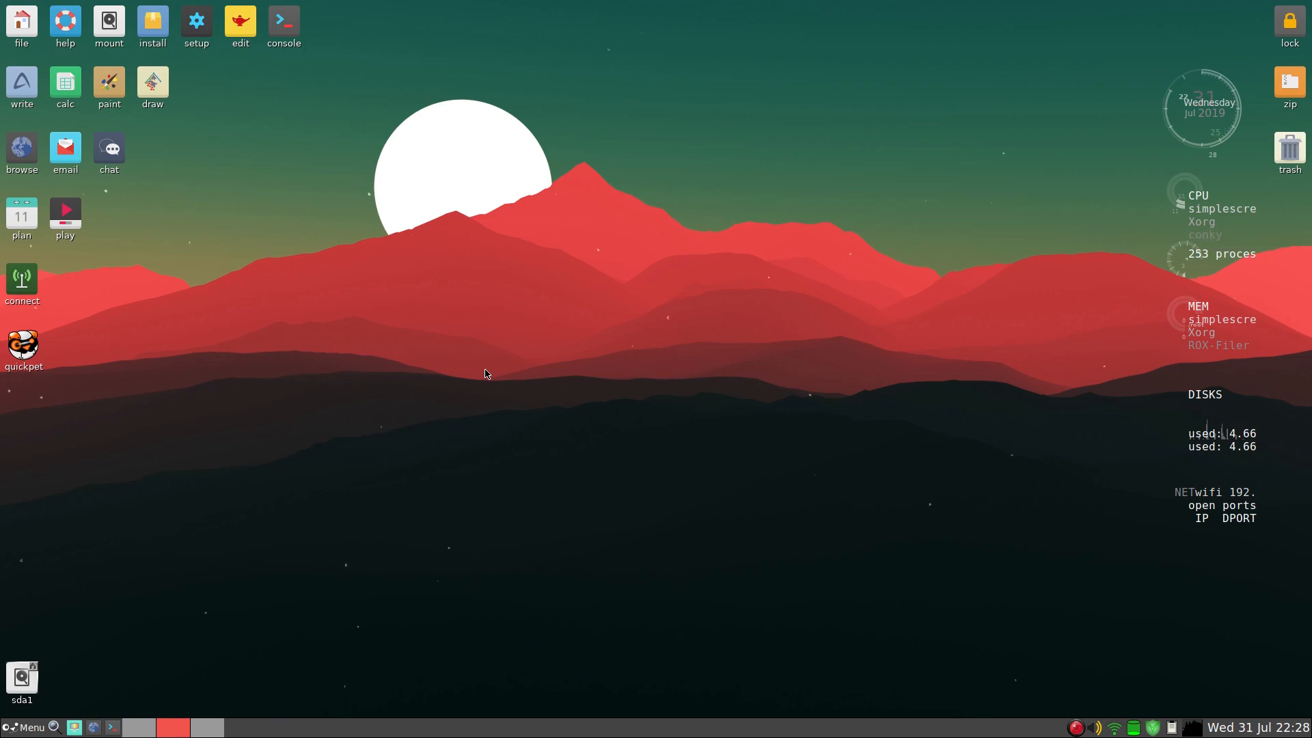
mouse_move(160, 562)
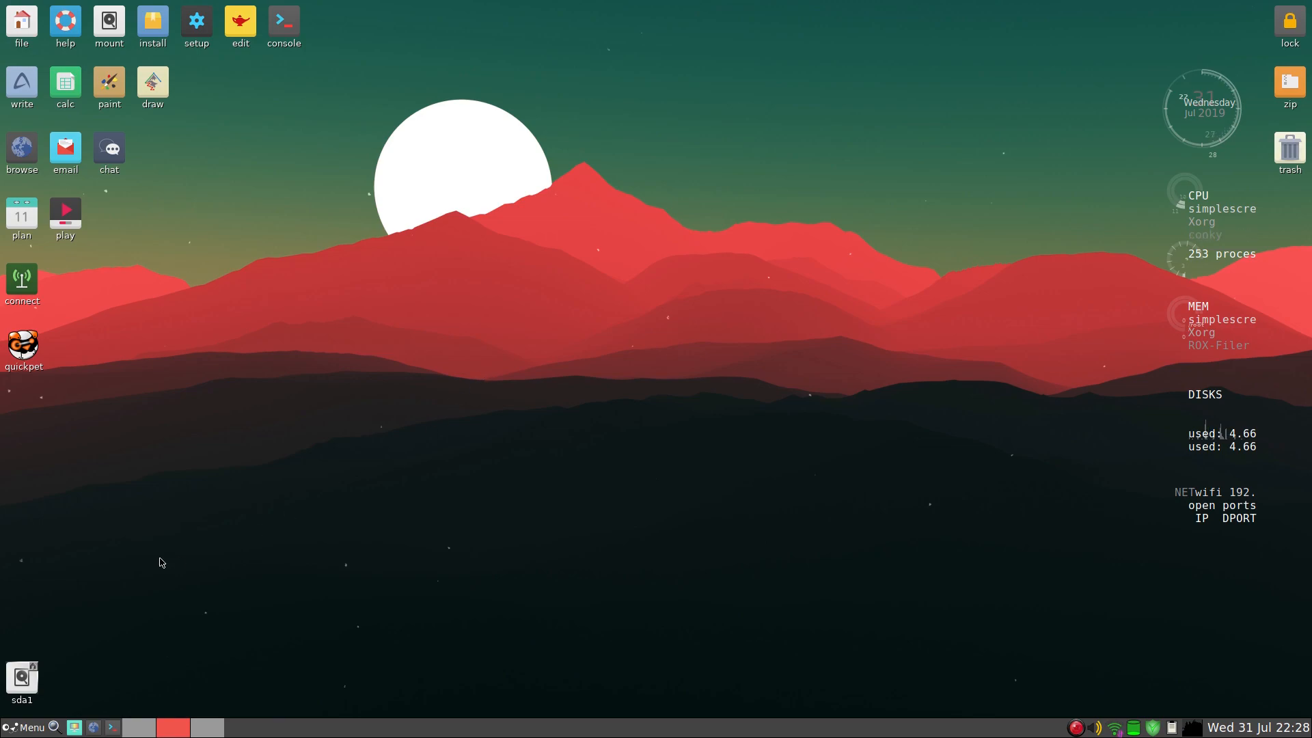
mouse_move(409, 464)
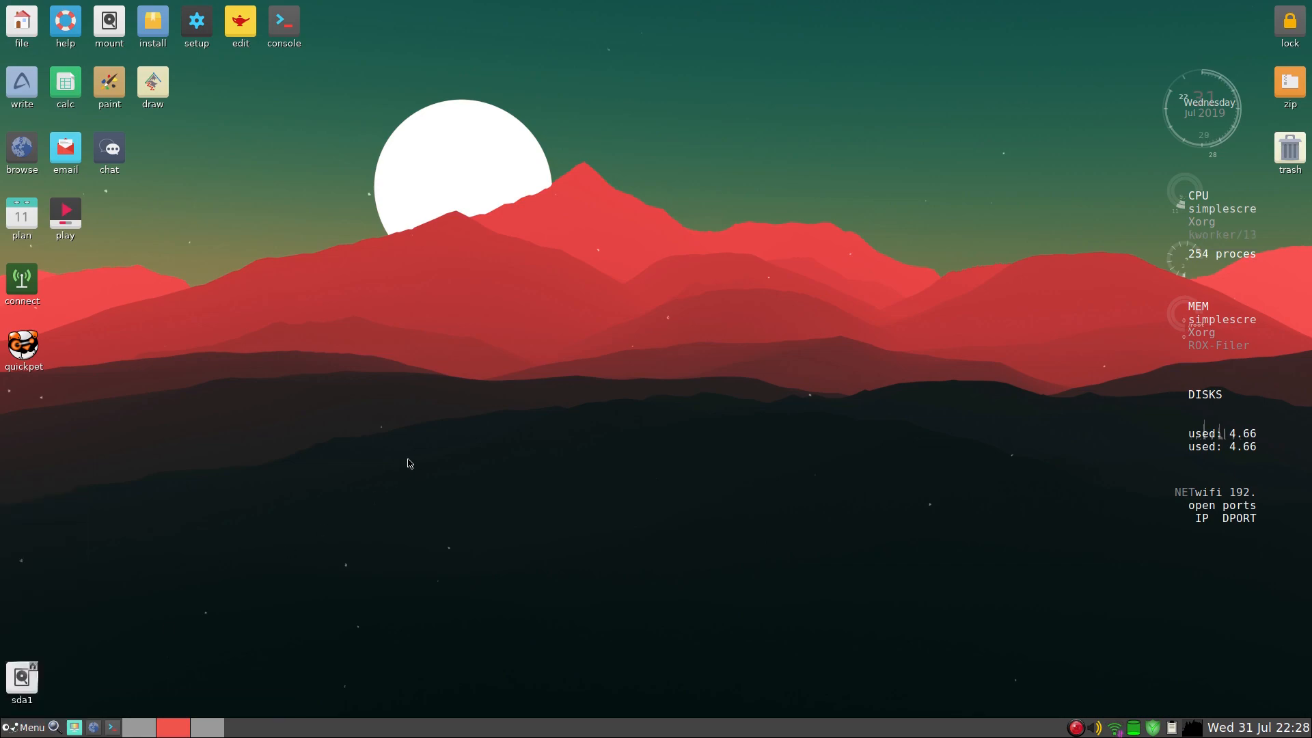
left_click(284, 20)
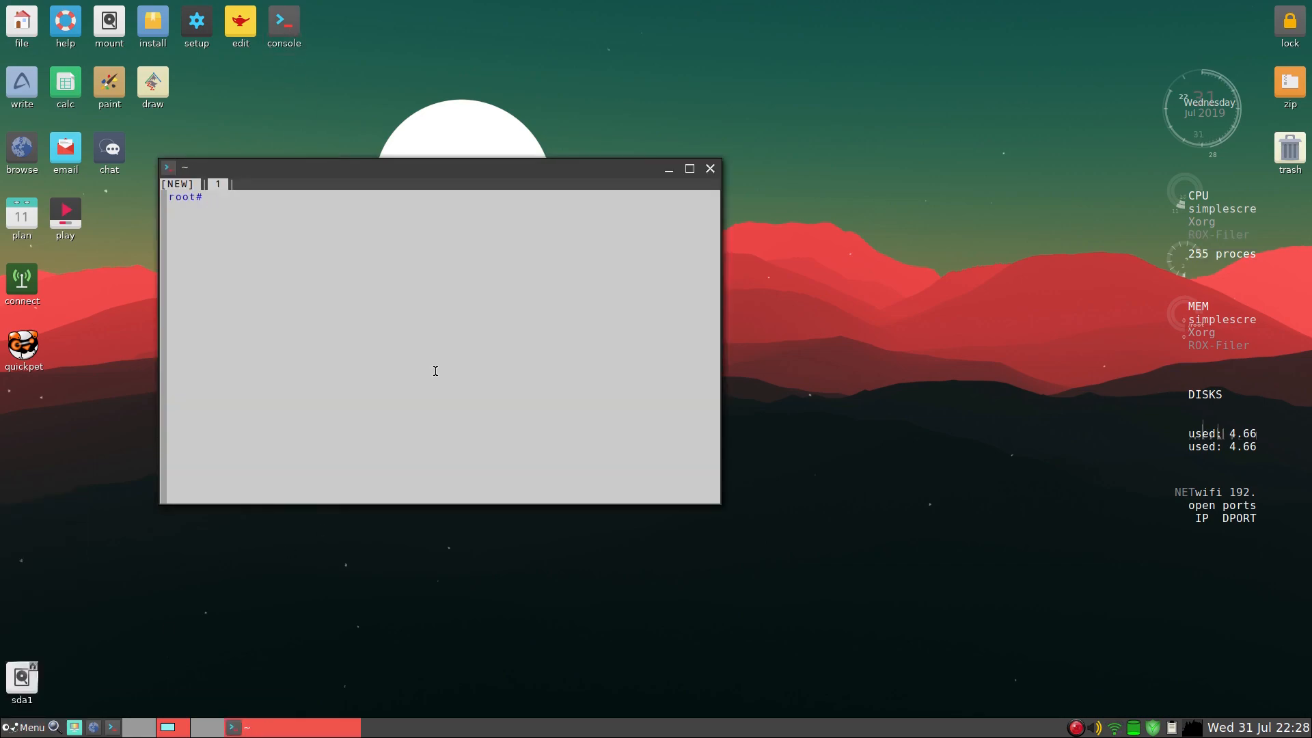
type("h")
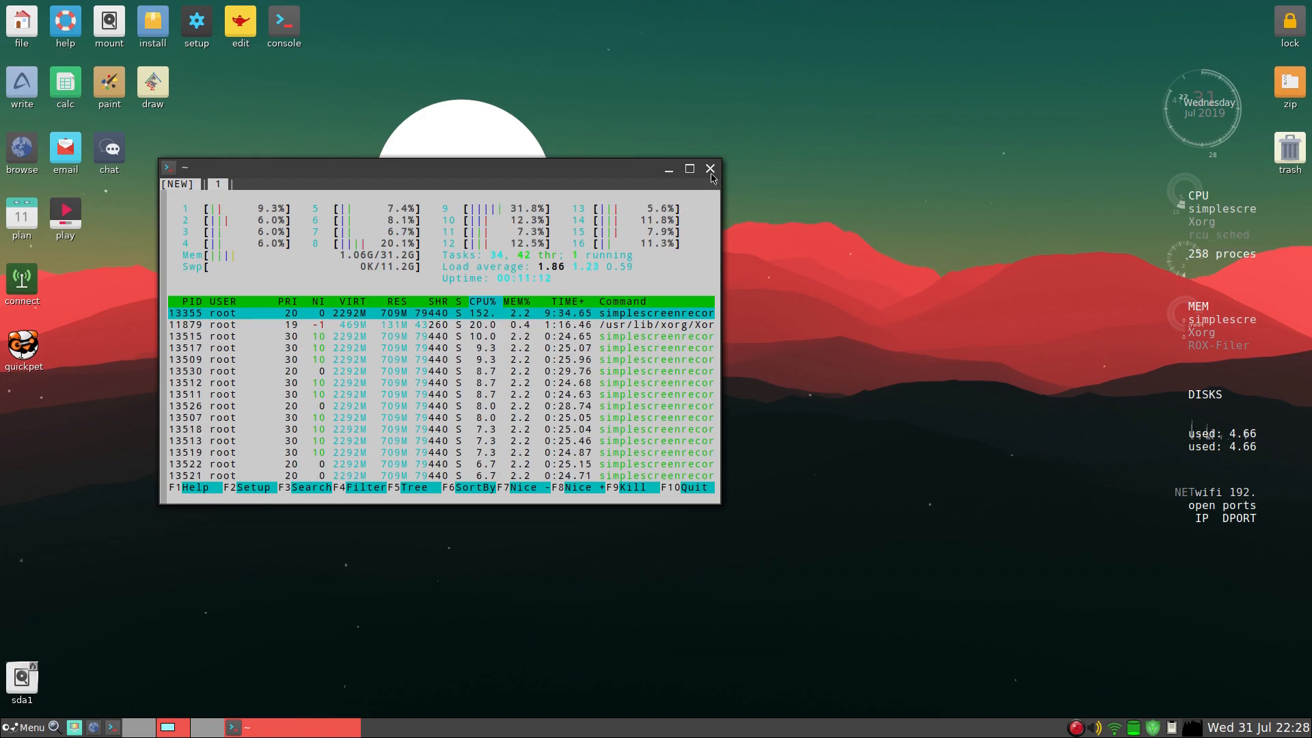
left_click(710, 168)
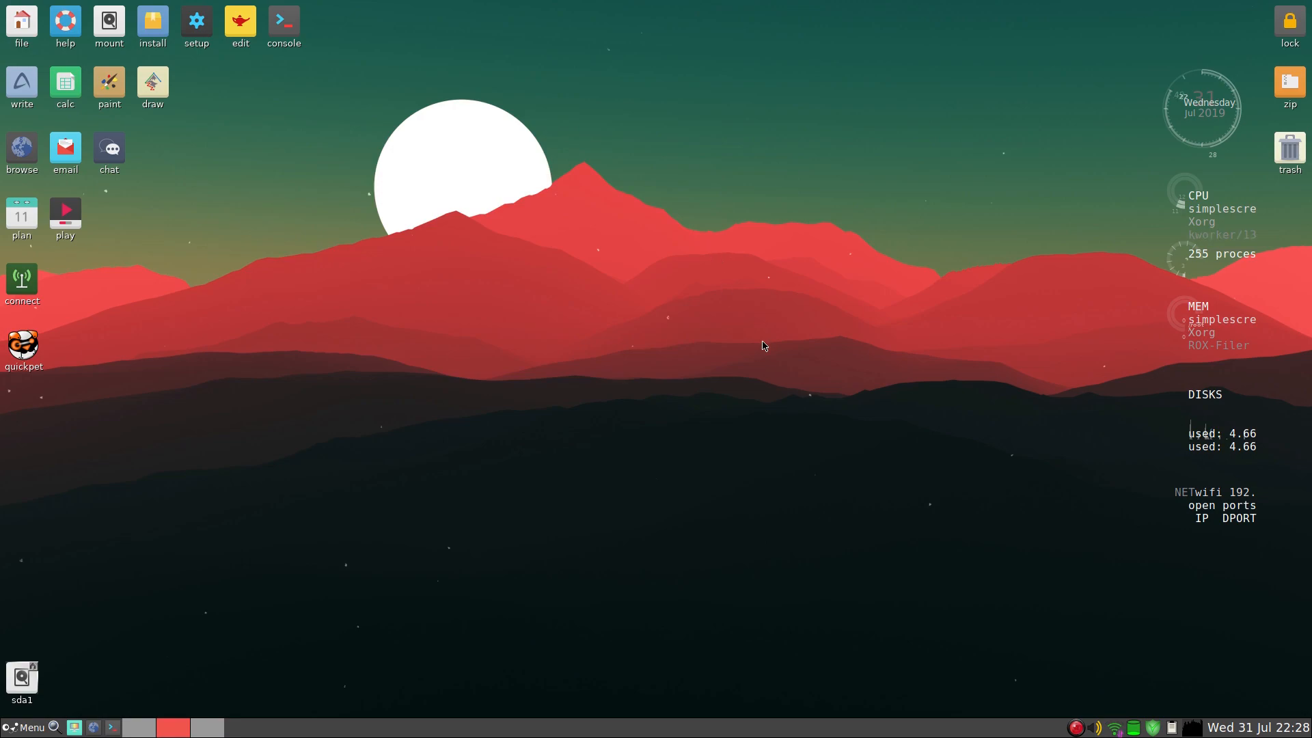